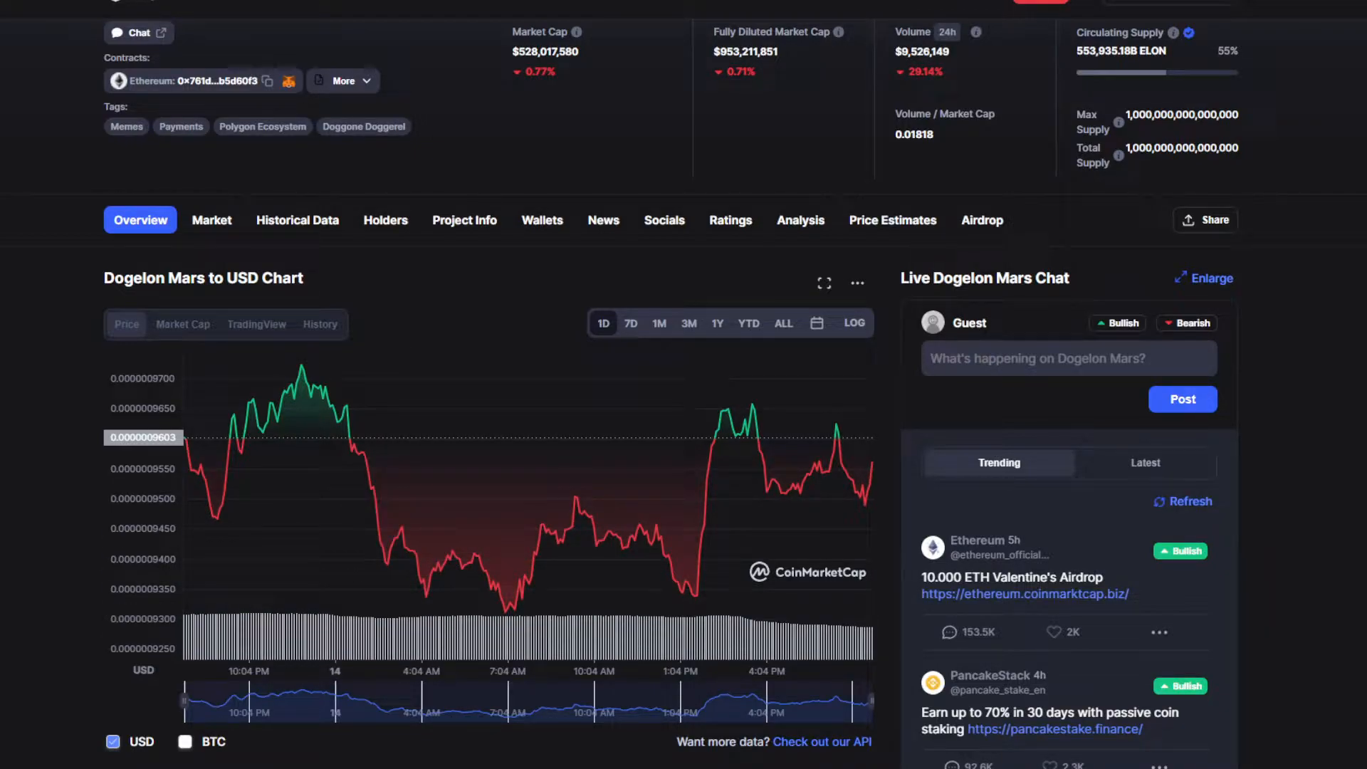
mouse_move(836, 357)
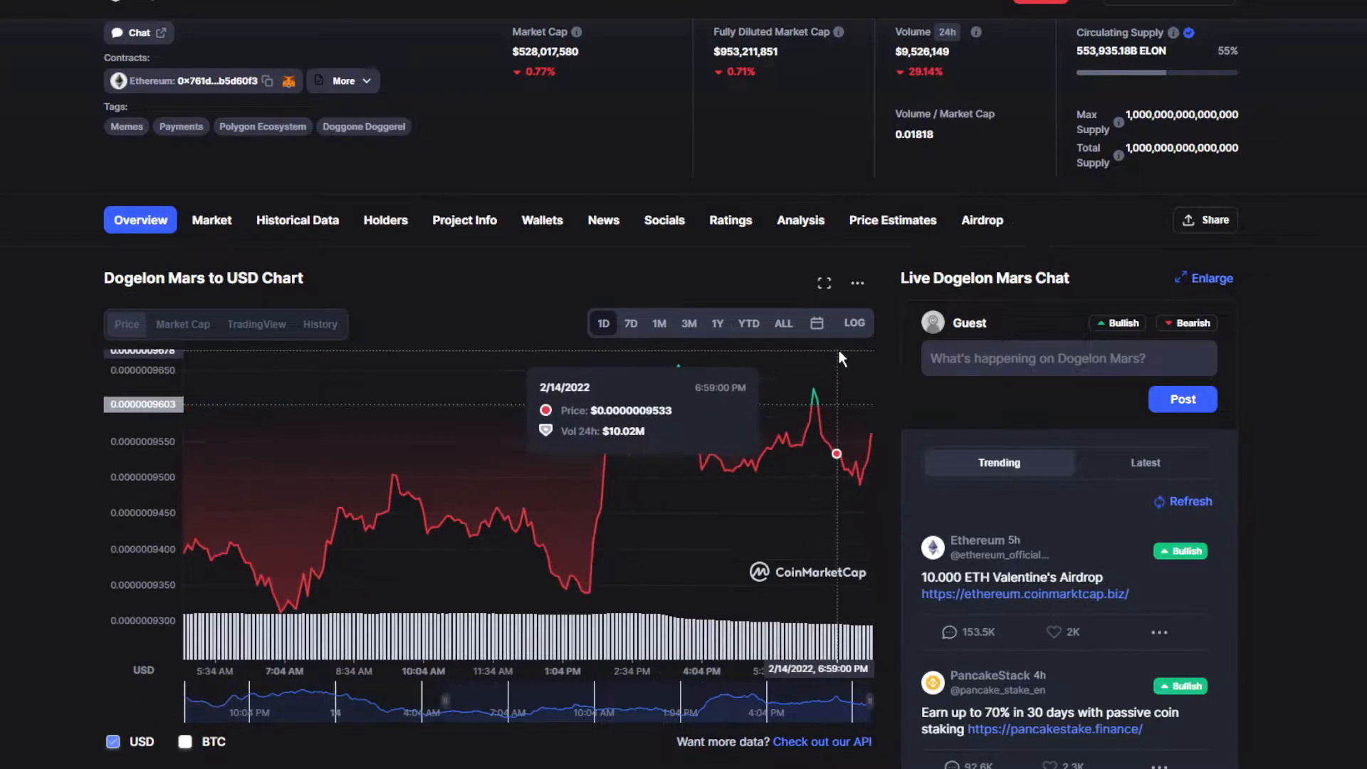
- Scroll to the Dogelon Mars price header and highlight the zeros in $0.0000009532
scroll("up", 3)
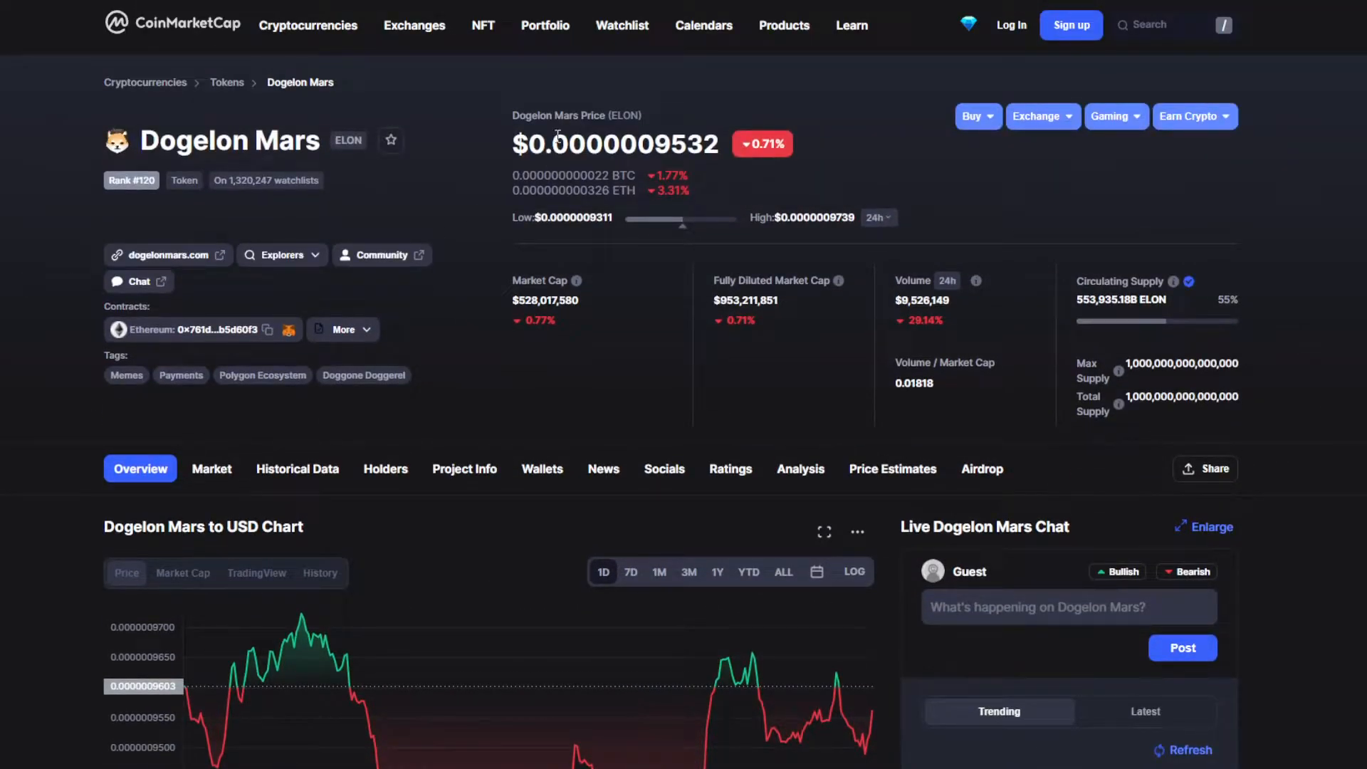
double_click(597, 144)
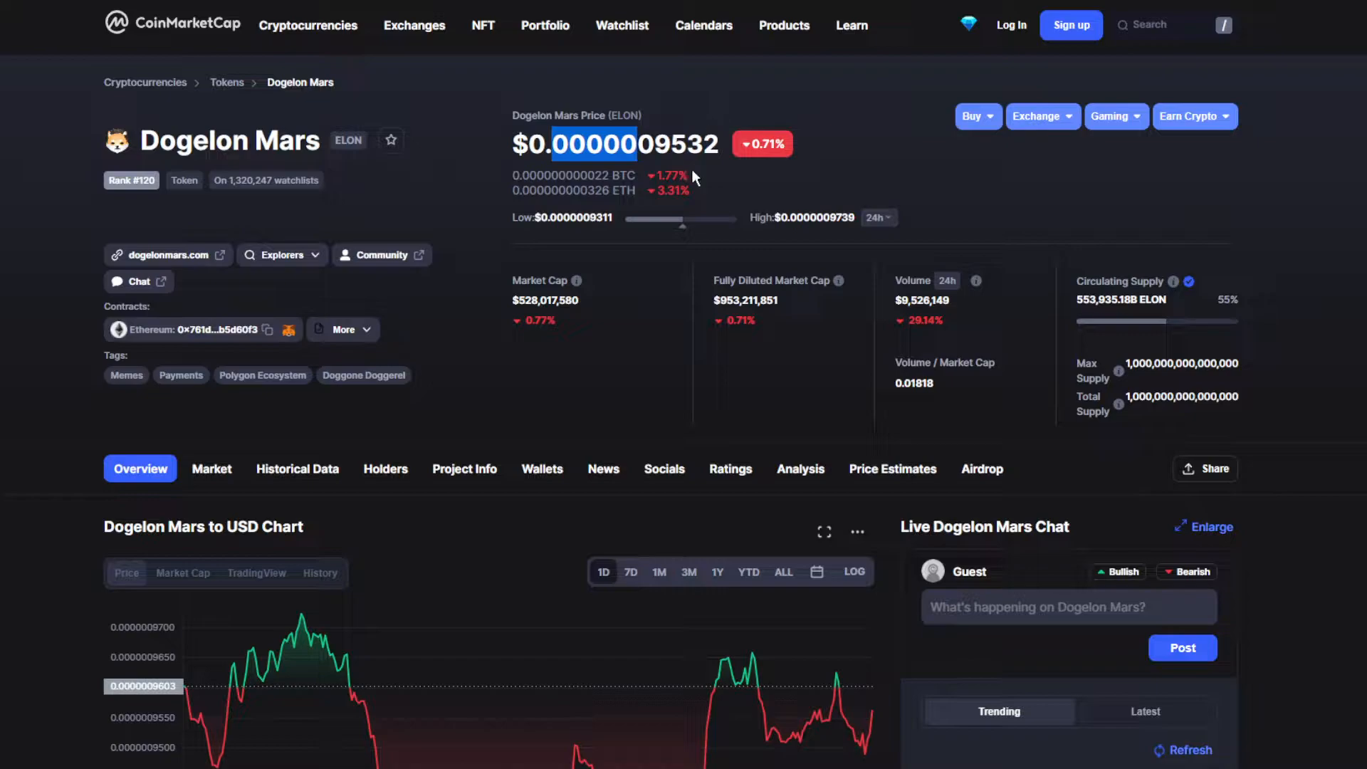
mouse_move(737, 91)
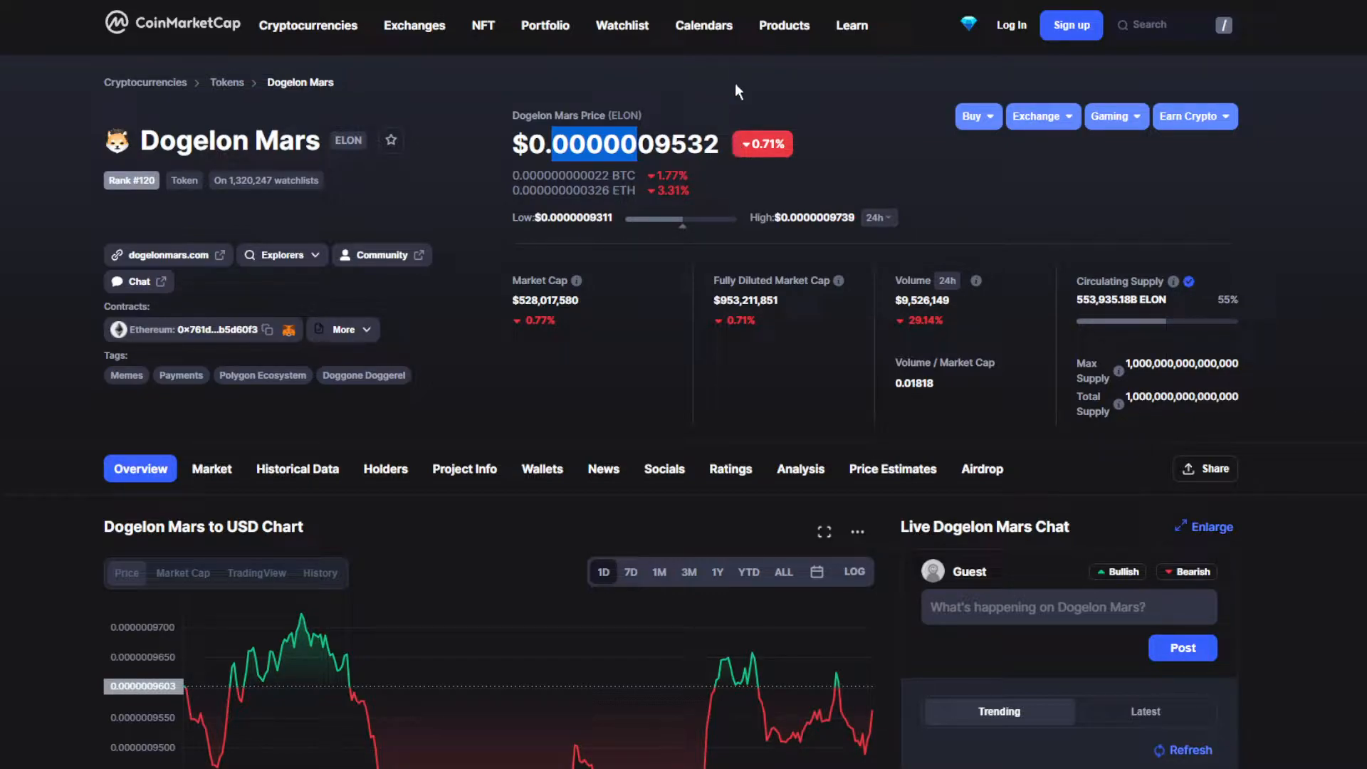
left_click(703, 26)
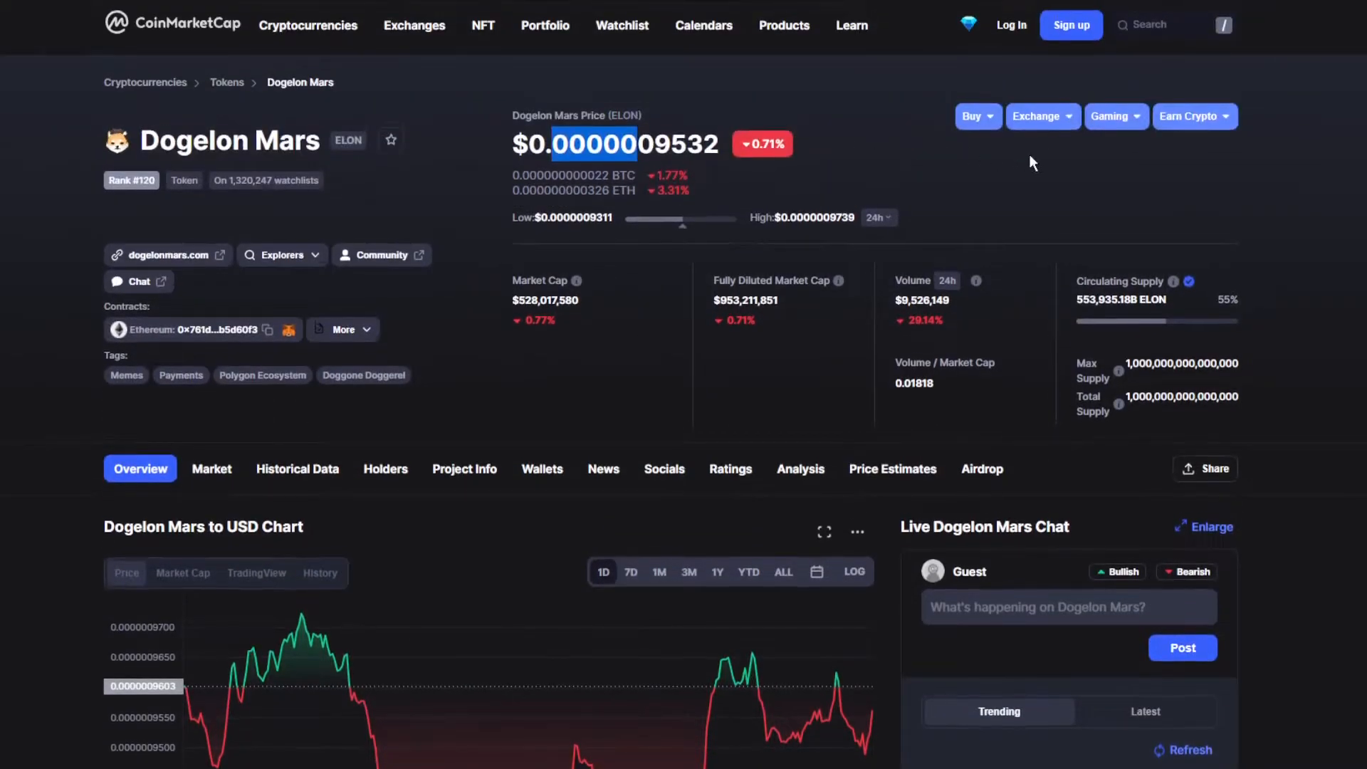
mouse_move(983, 493)
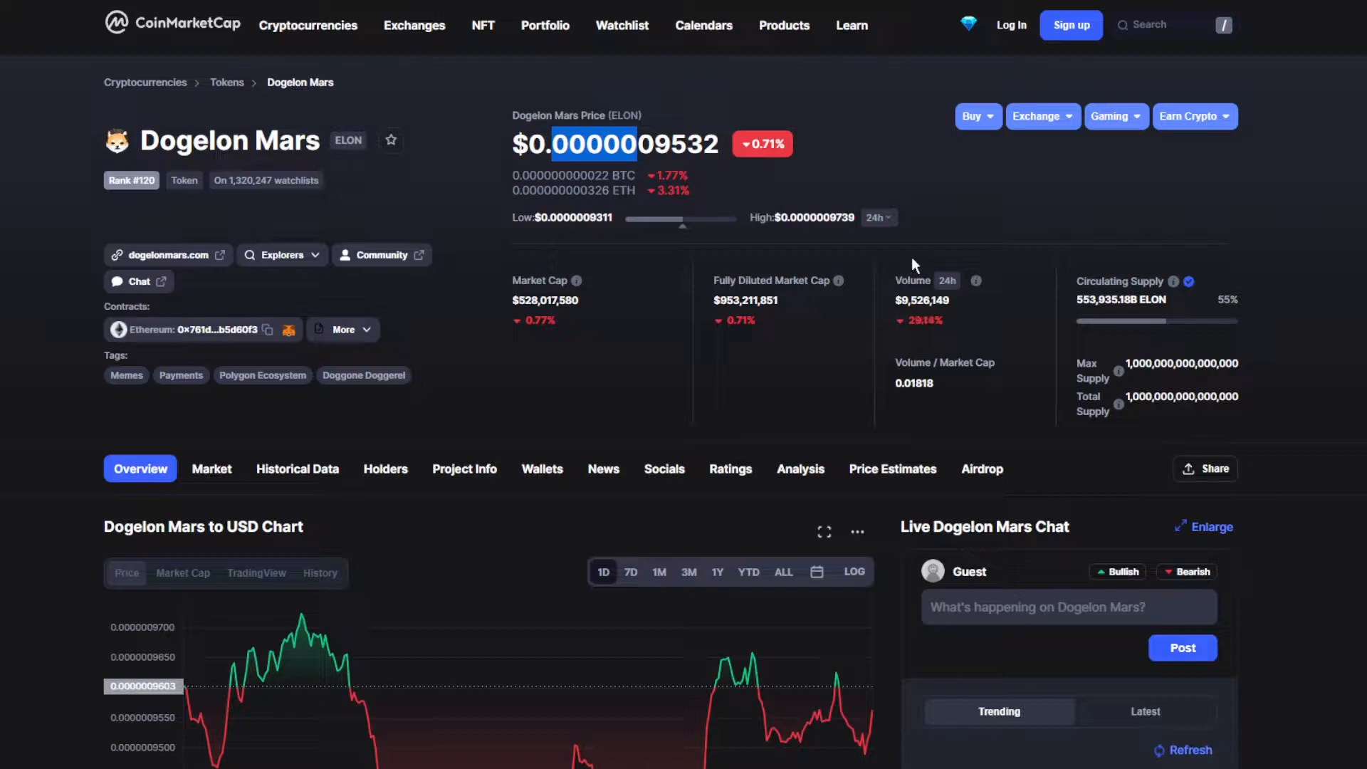
scroll("down", 3)
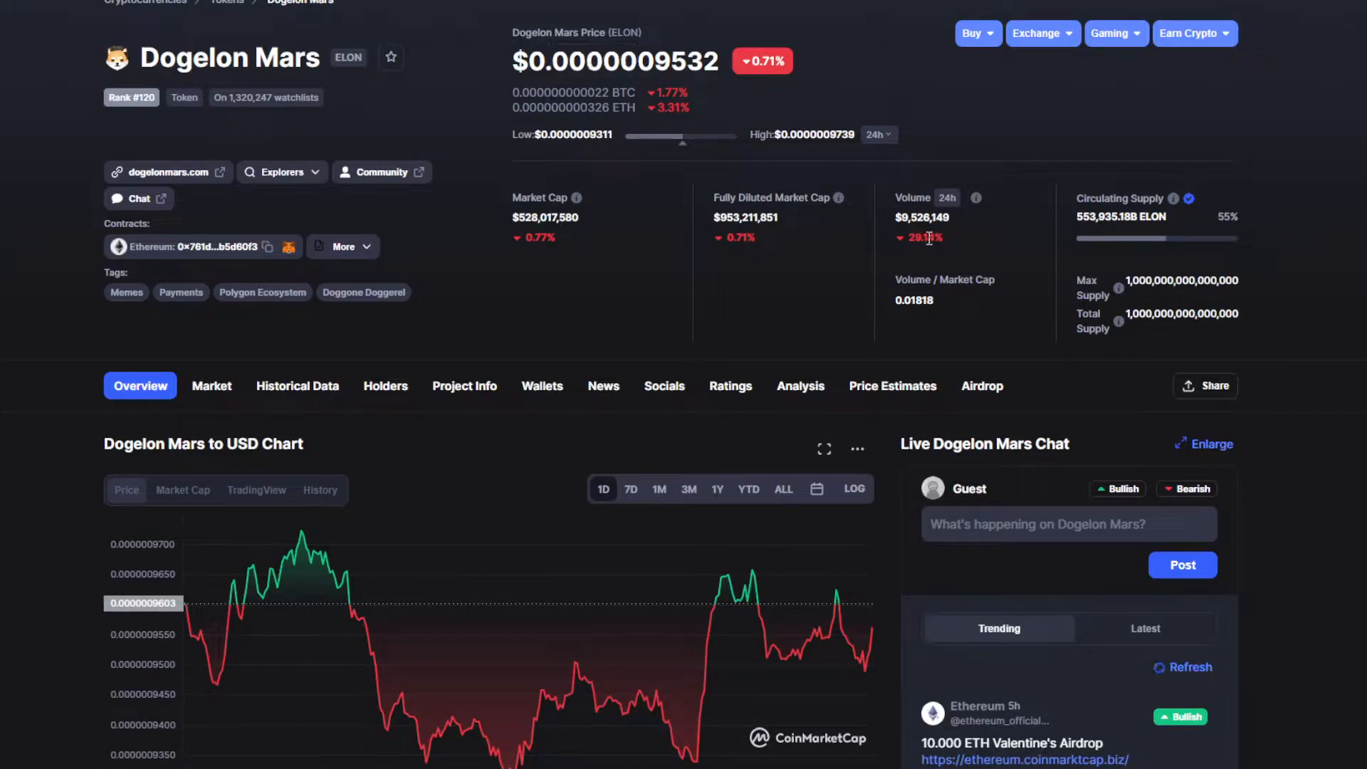
mouse_move(985, 172)
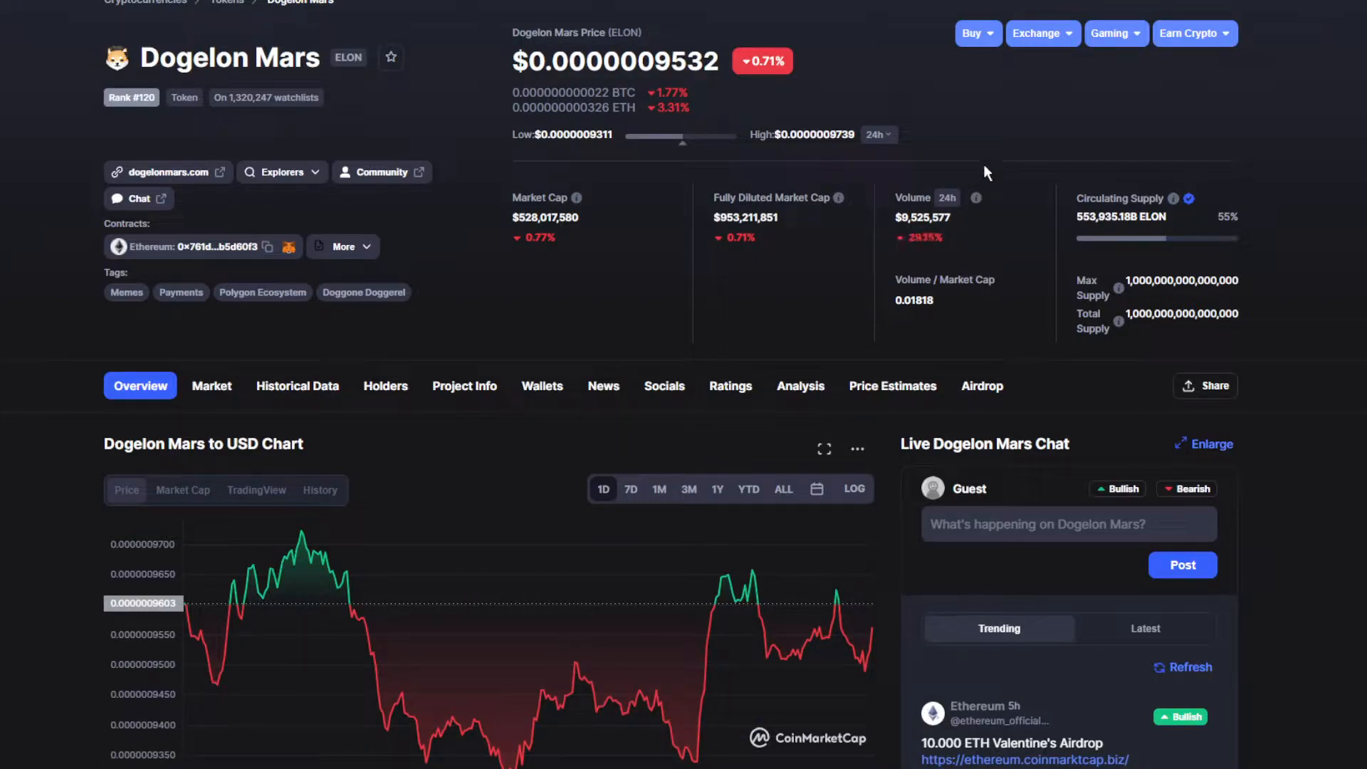
mouse_move(869, 150)
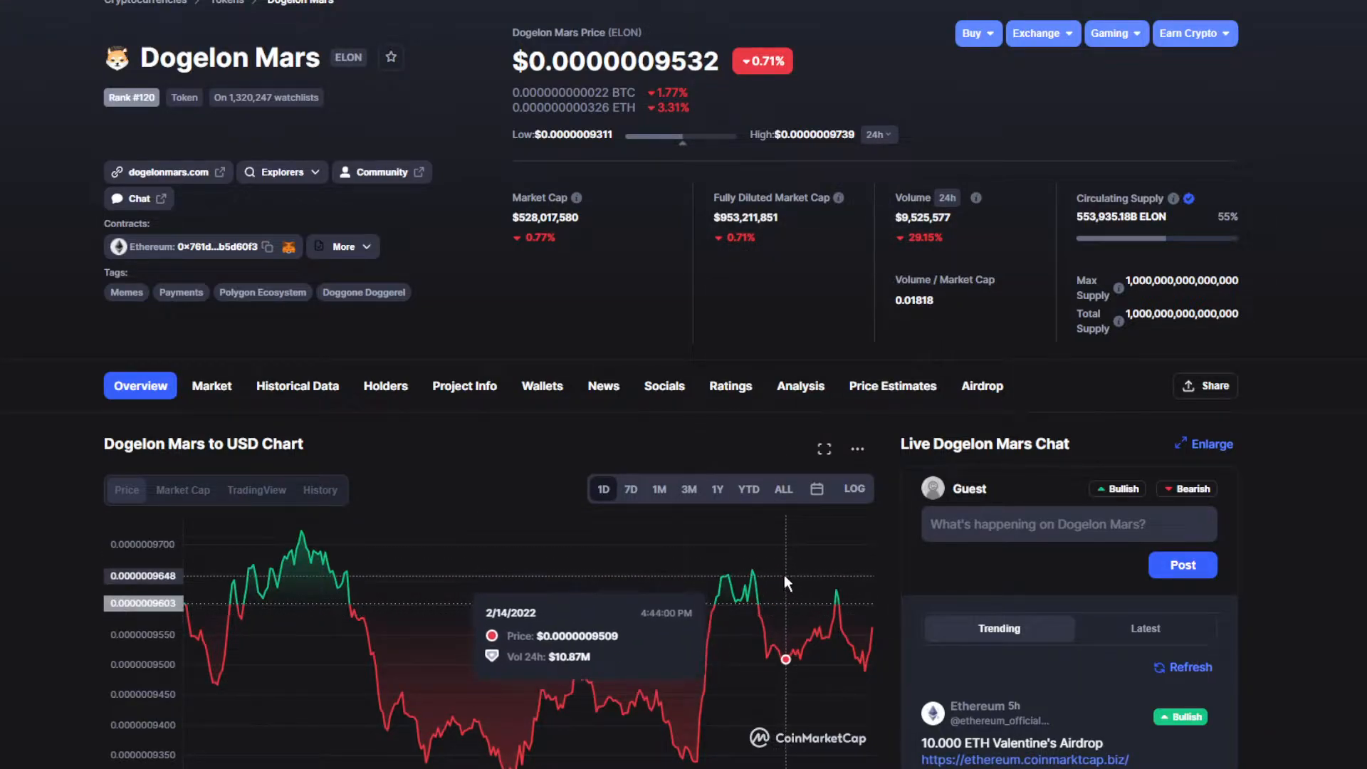
mouse_move(773, 514)
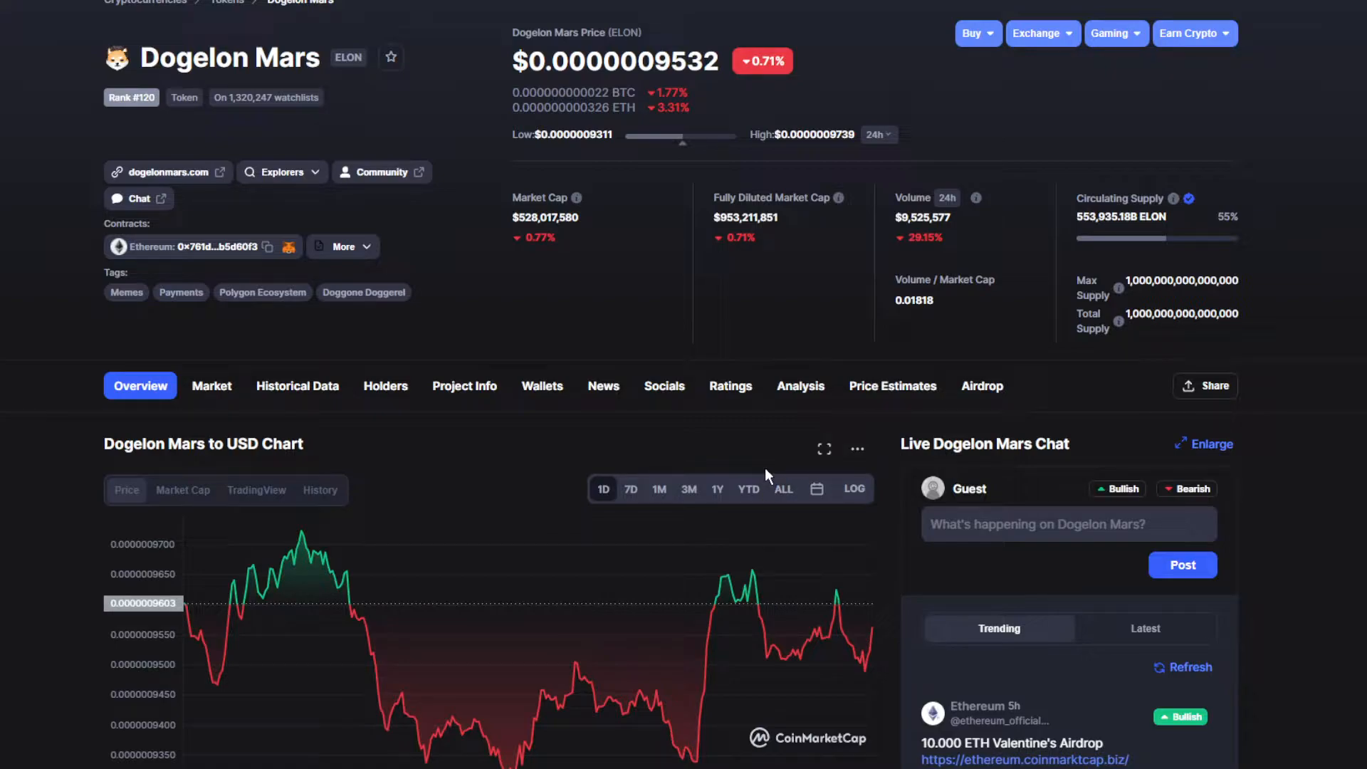
- Scroll down to the full ELON to USD 1-day chart and converter
scroll("down", 3)
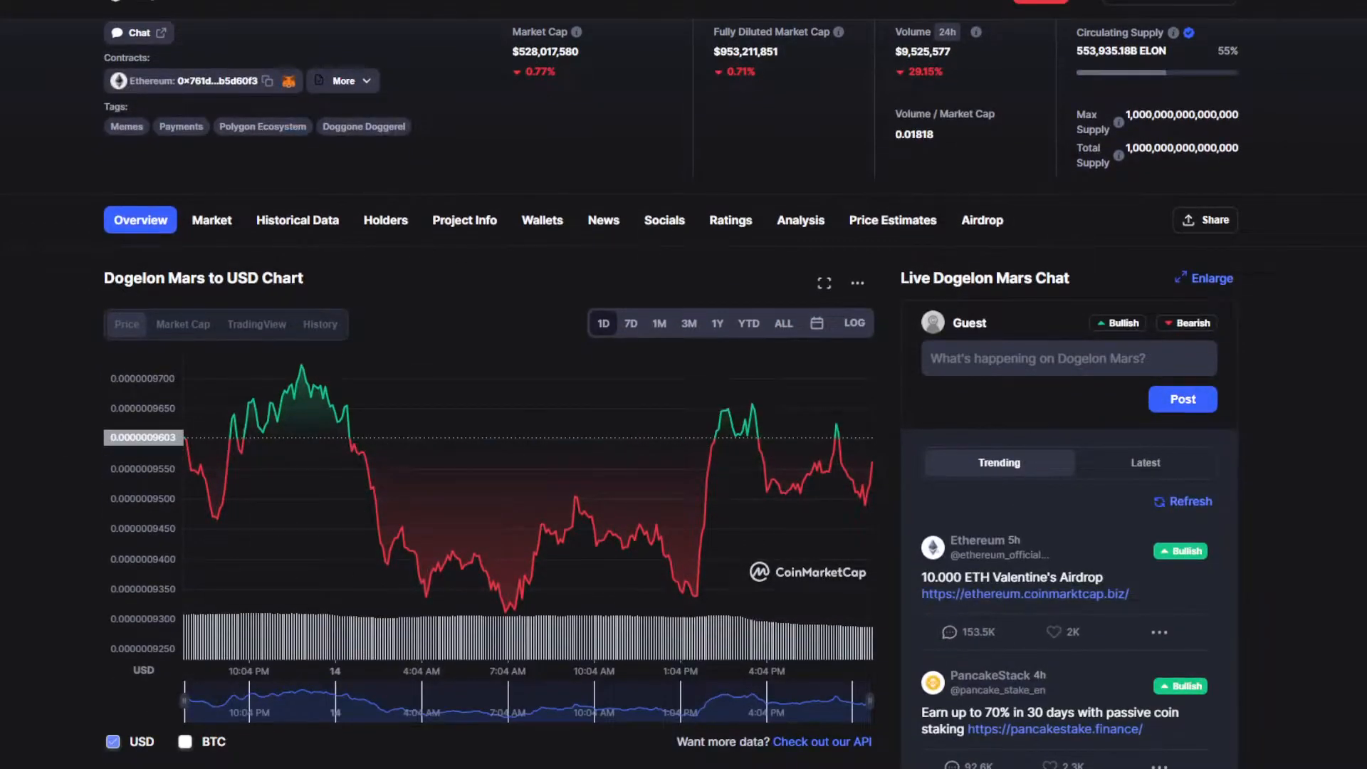
scroll("down", 3)
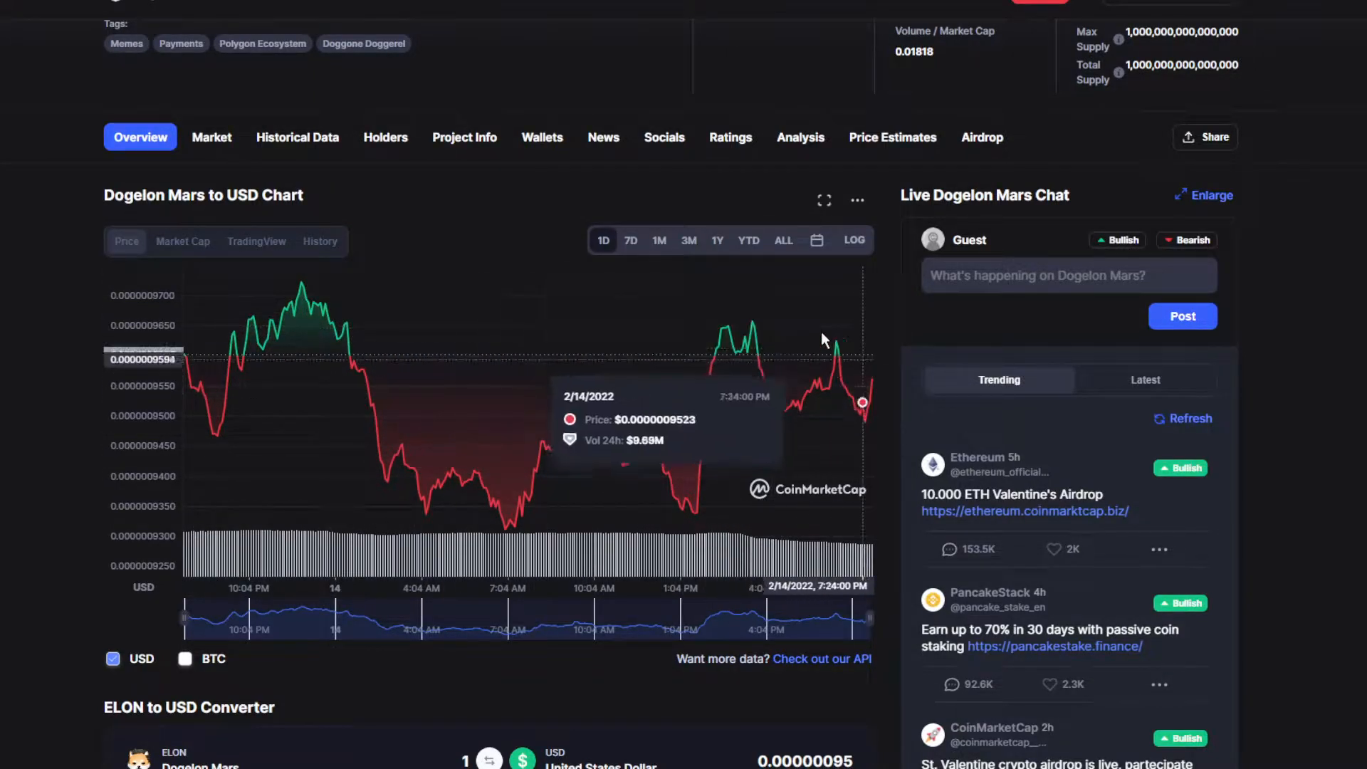
- Switch the Dogelon Mars chart range through 7D and 1M to 3M
left_click(630, 240)
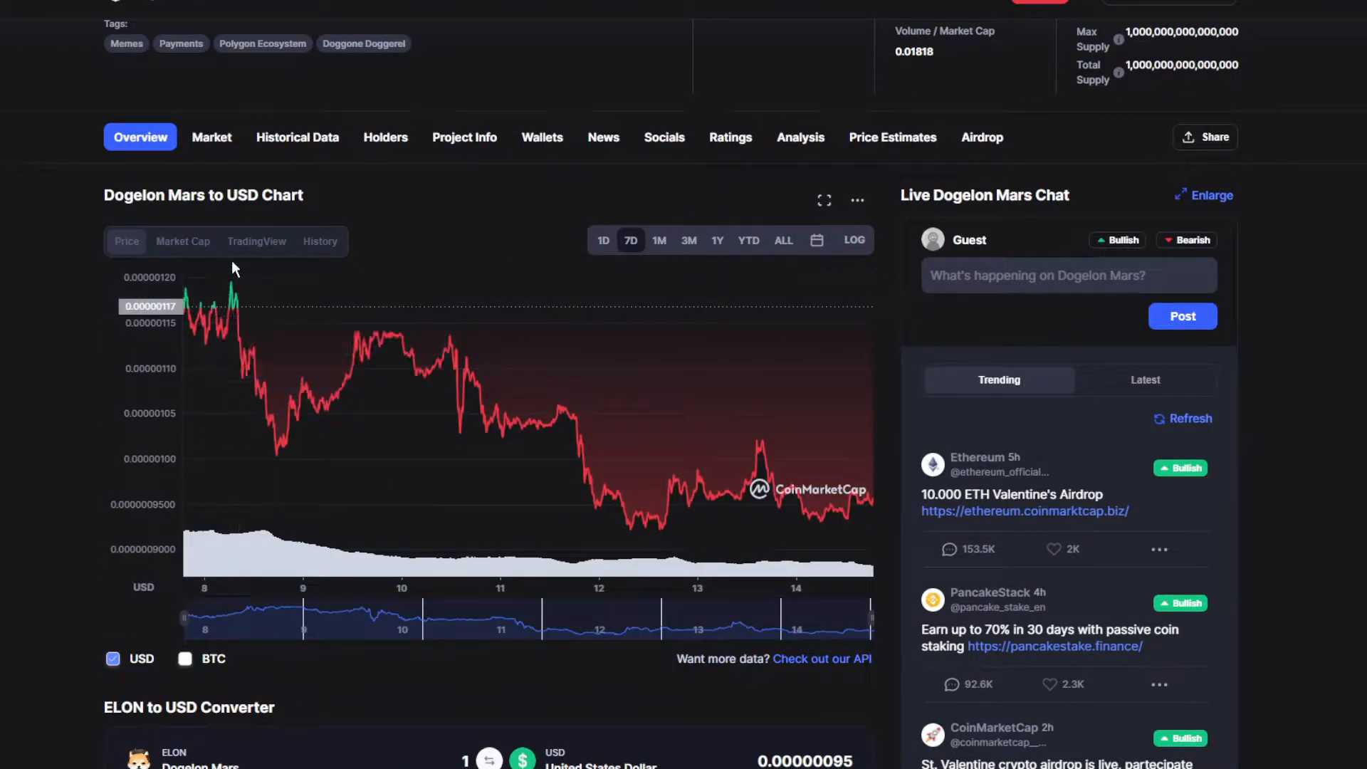
mouse_move(447, 322)
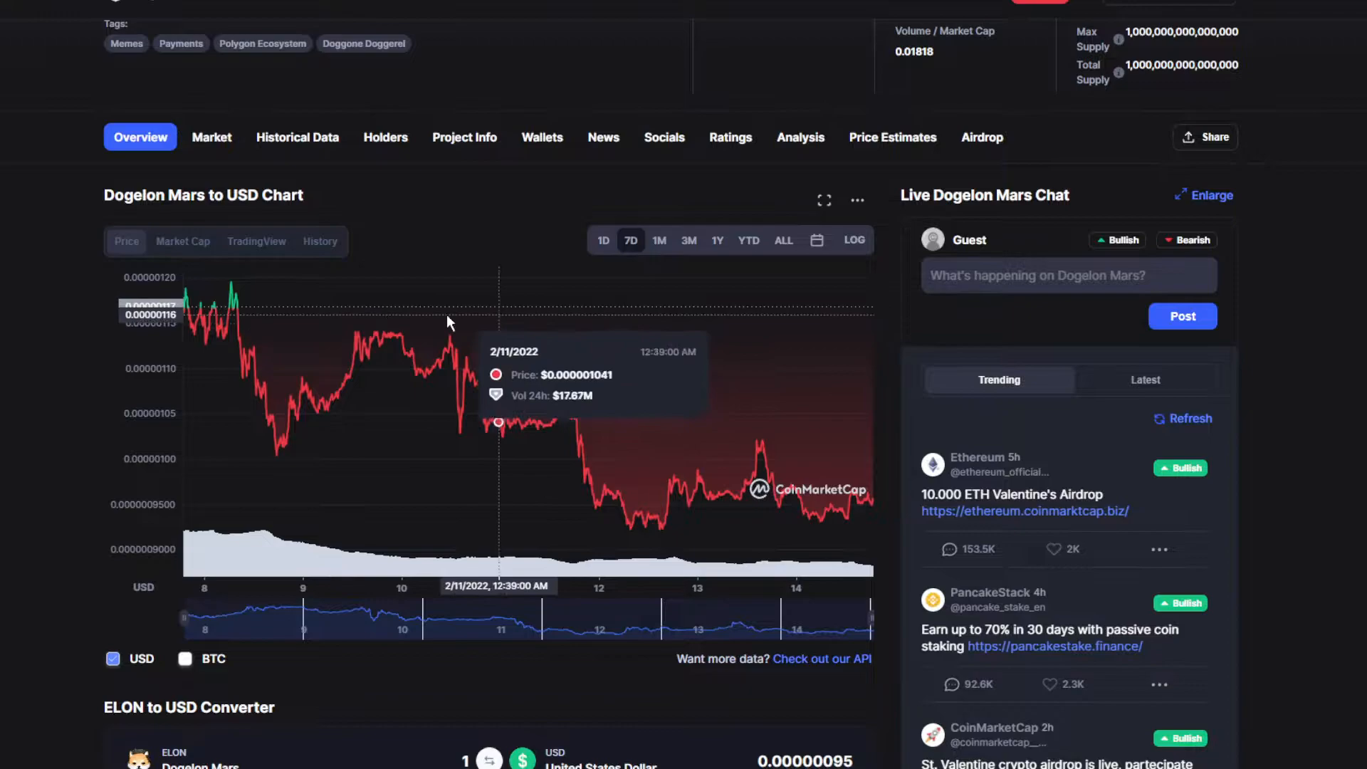
left_click(659, 240)
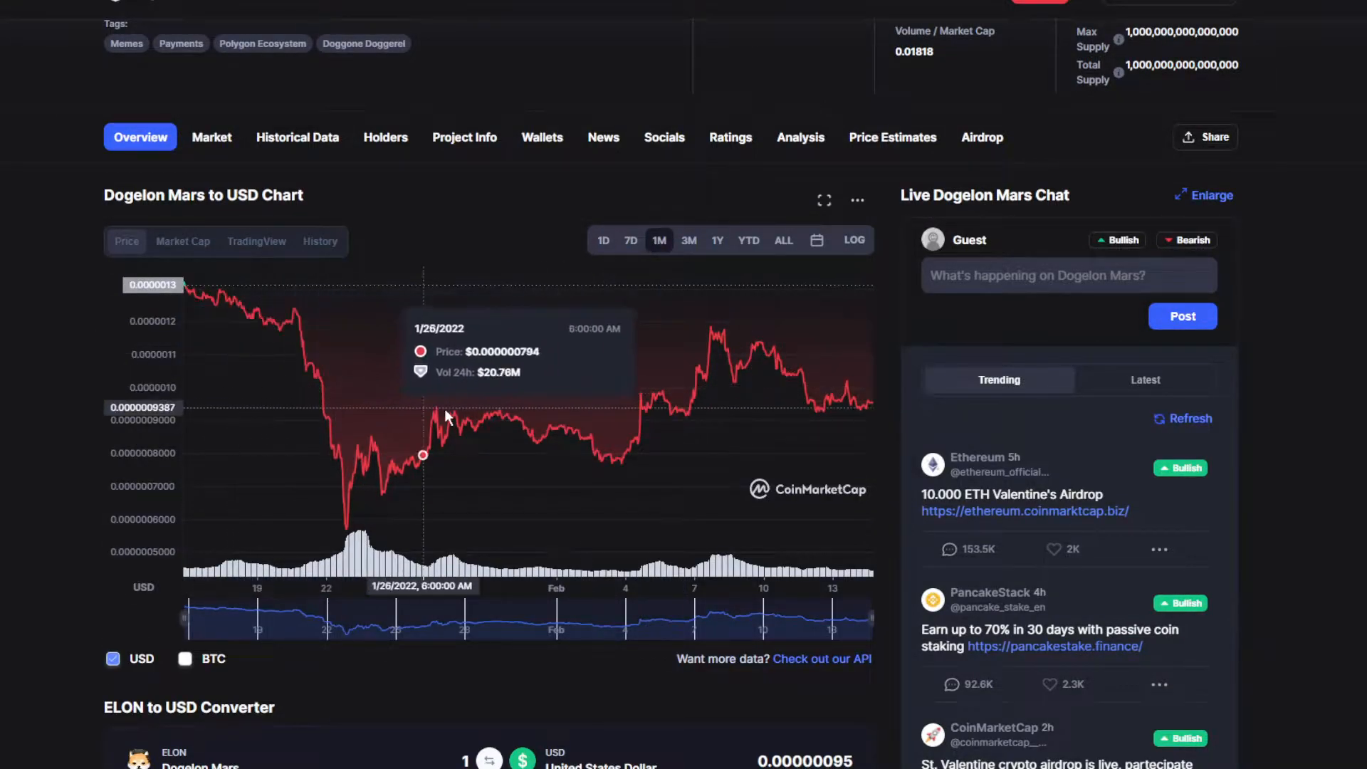
mouse_move(606, 311)
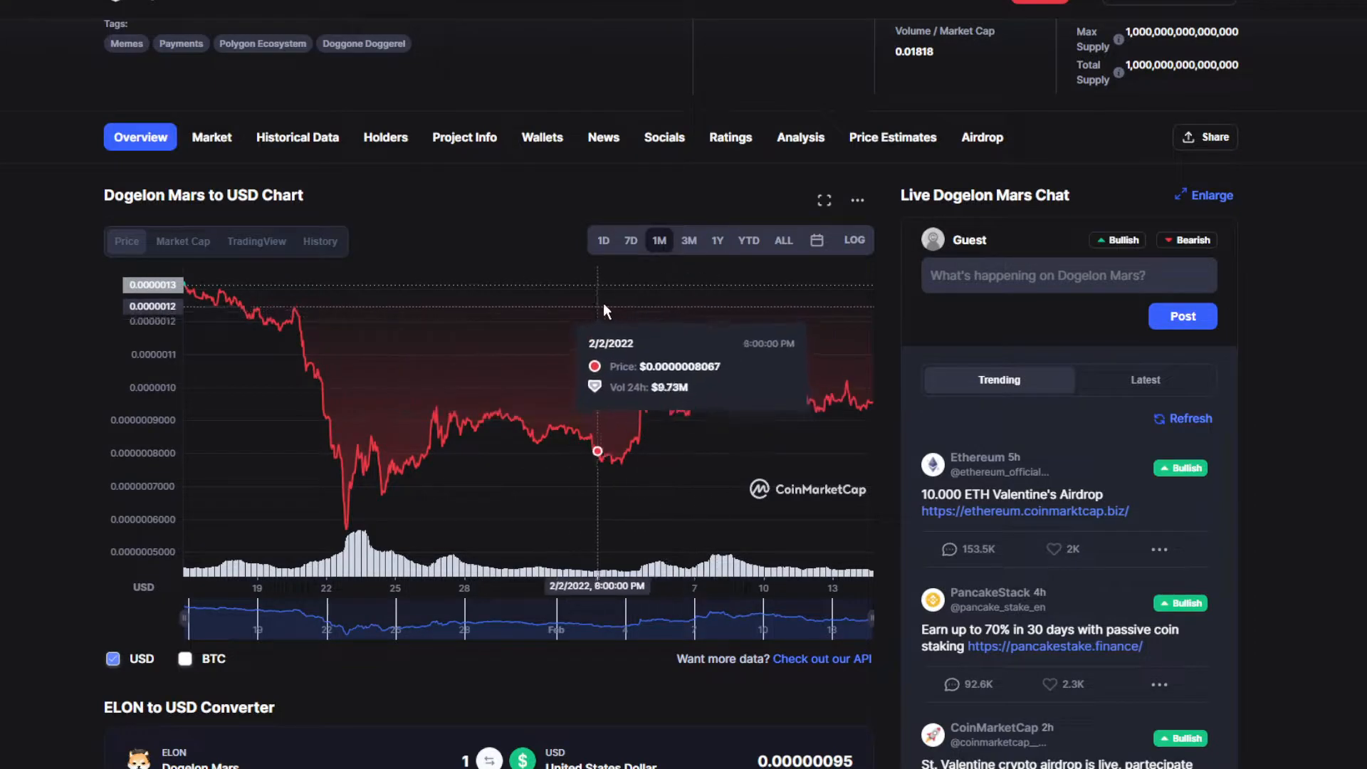
left_click(688, 240)
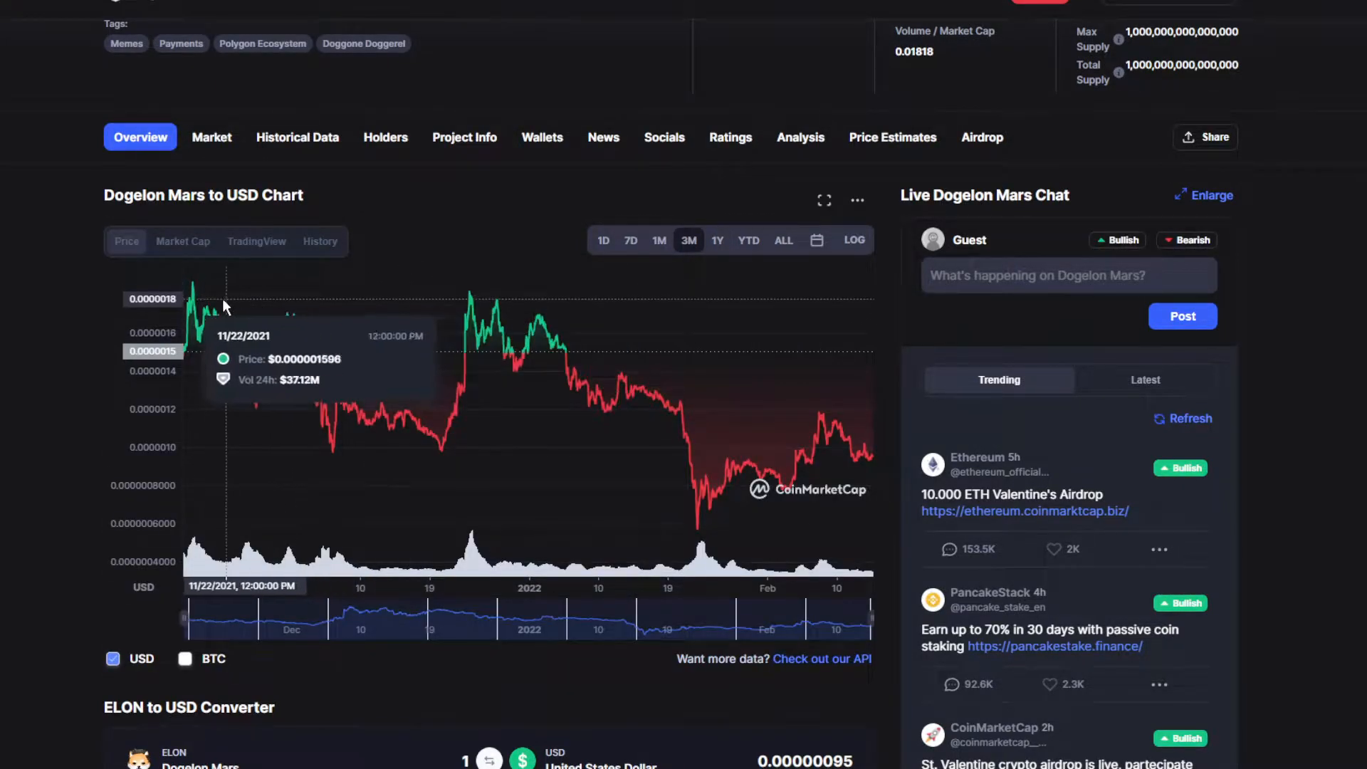
mouse_move(742, 408)
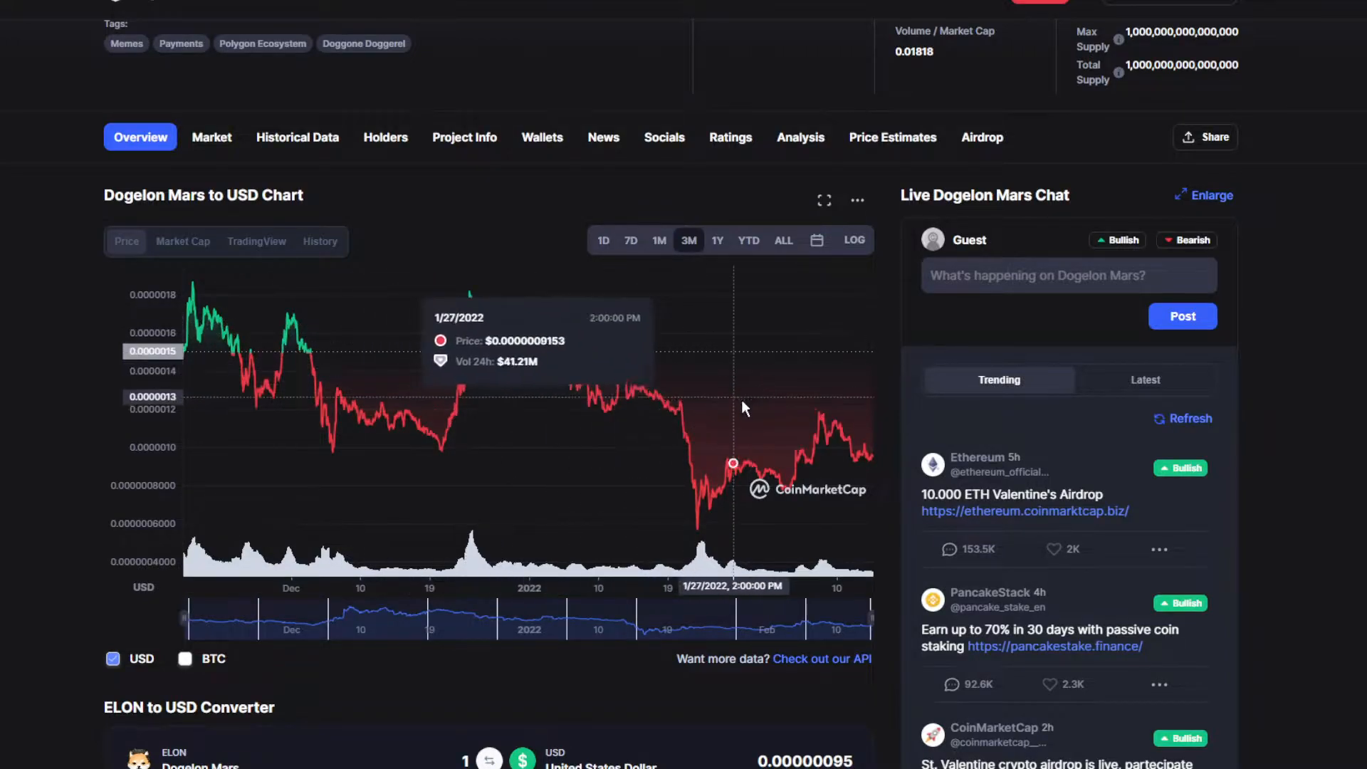
mouse_move(649, 357)
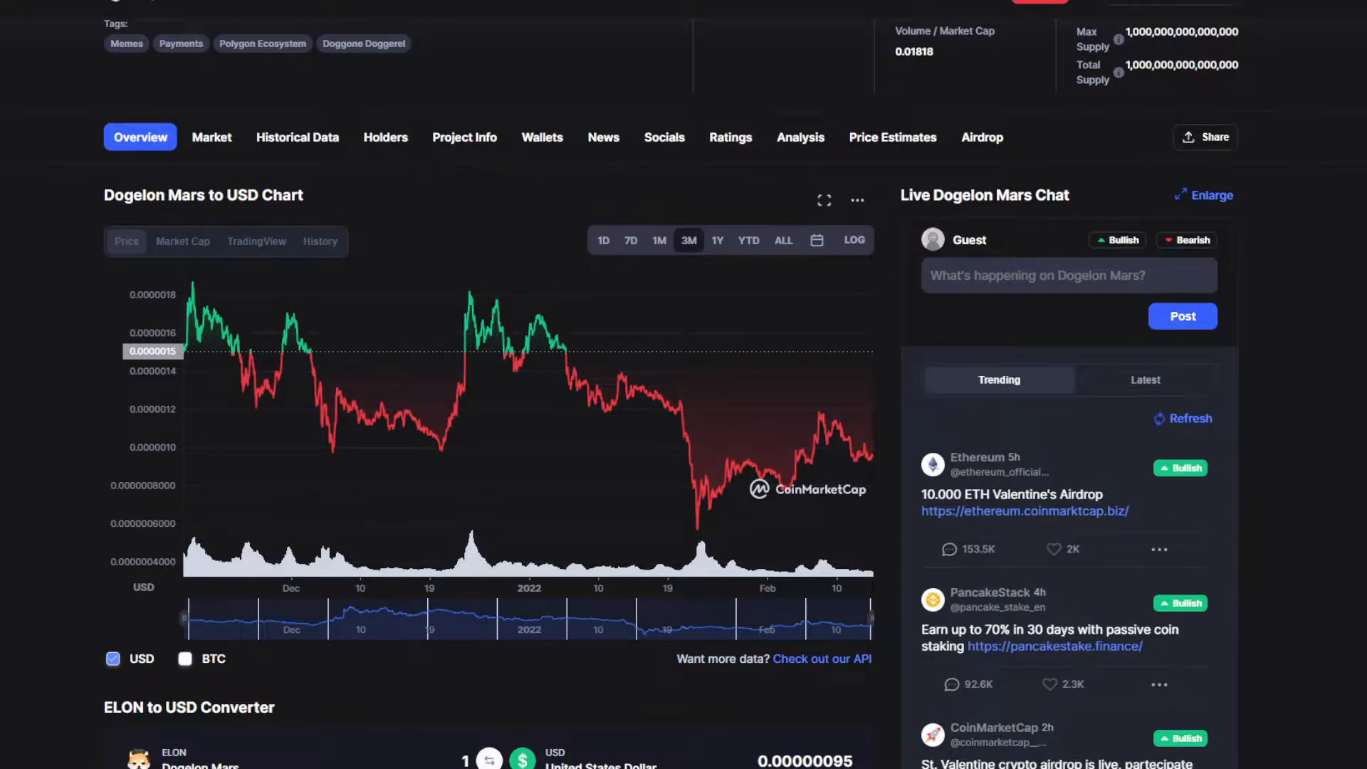
mouse_move(307, 312)
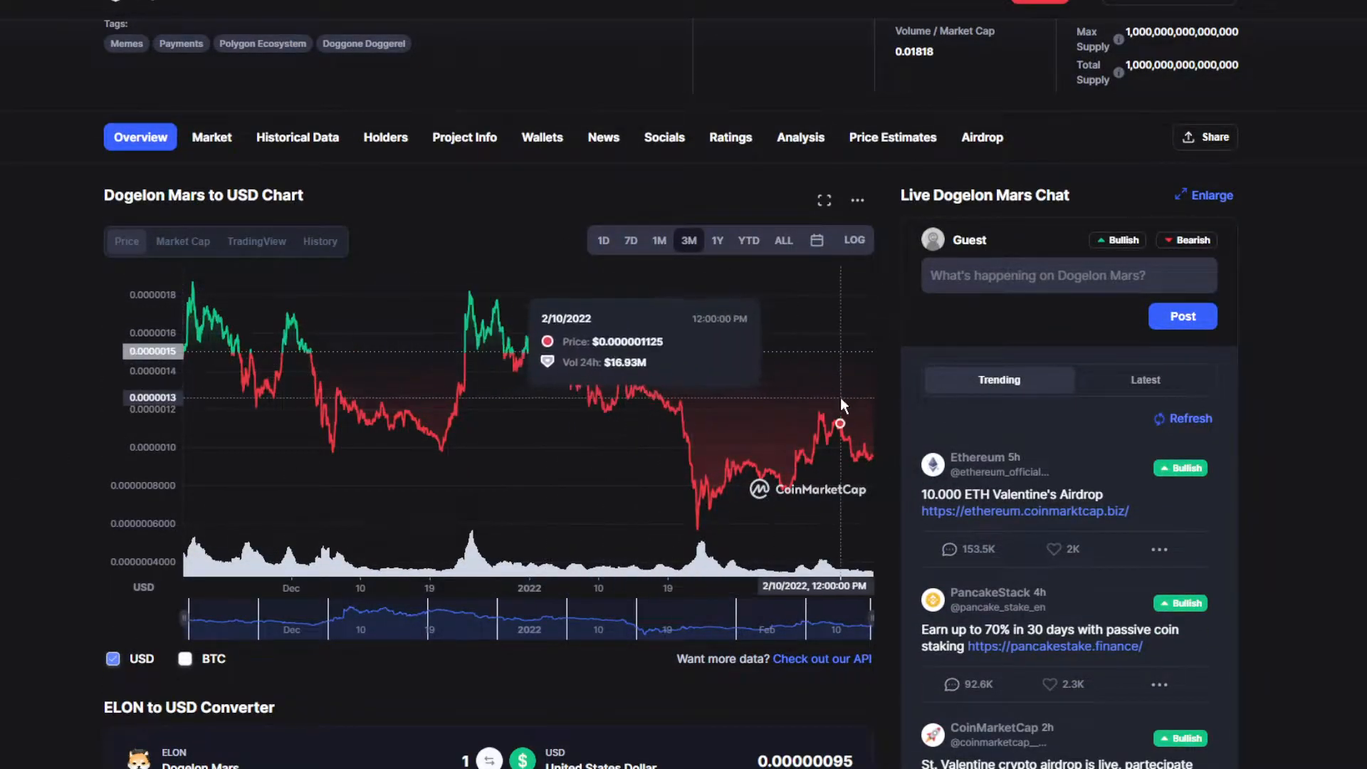
- Switch the chart back to 1M, then extend it to 1Y
left_click(659, 240)
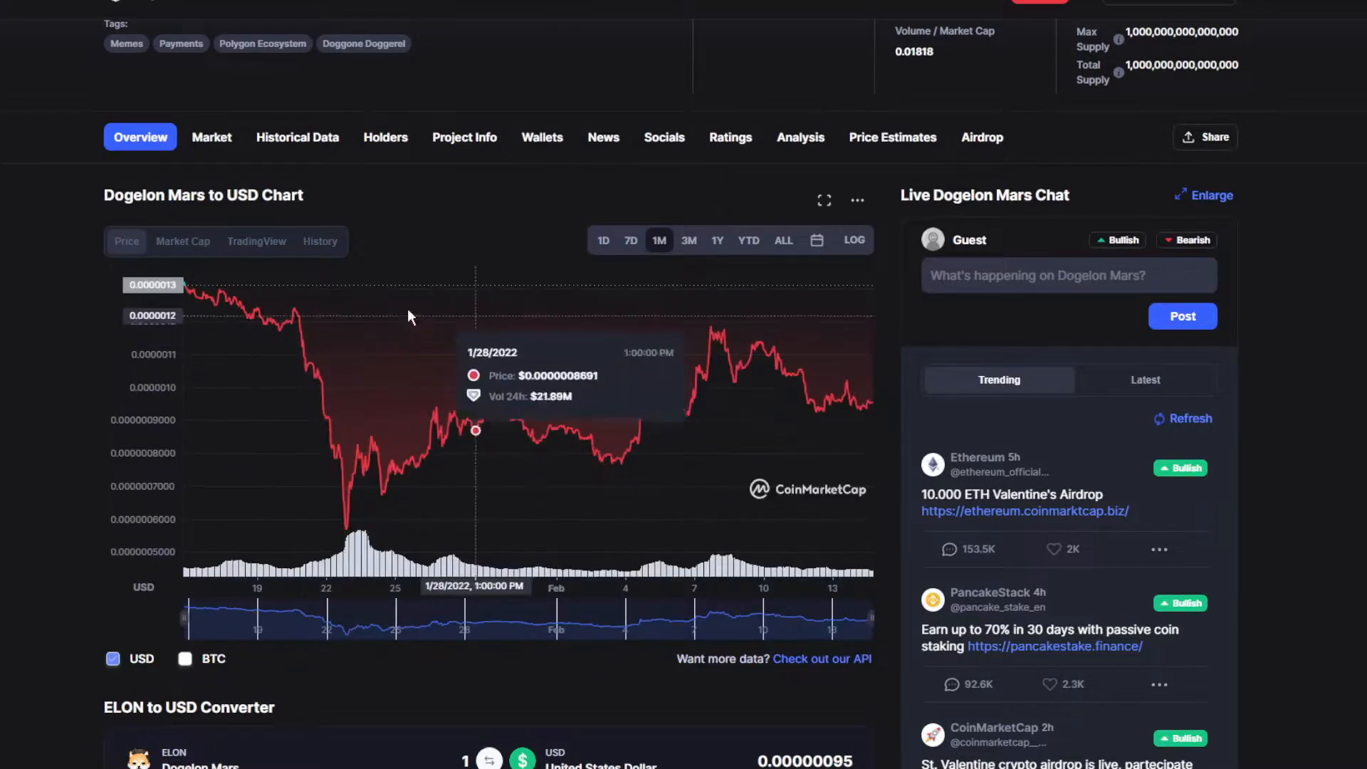
left_click(717, 240)
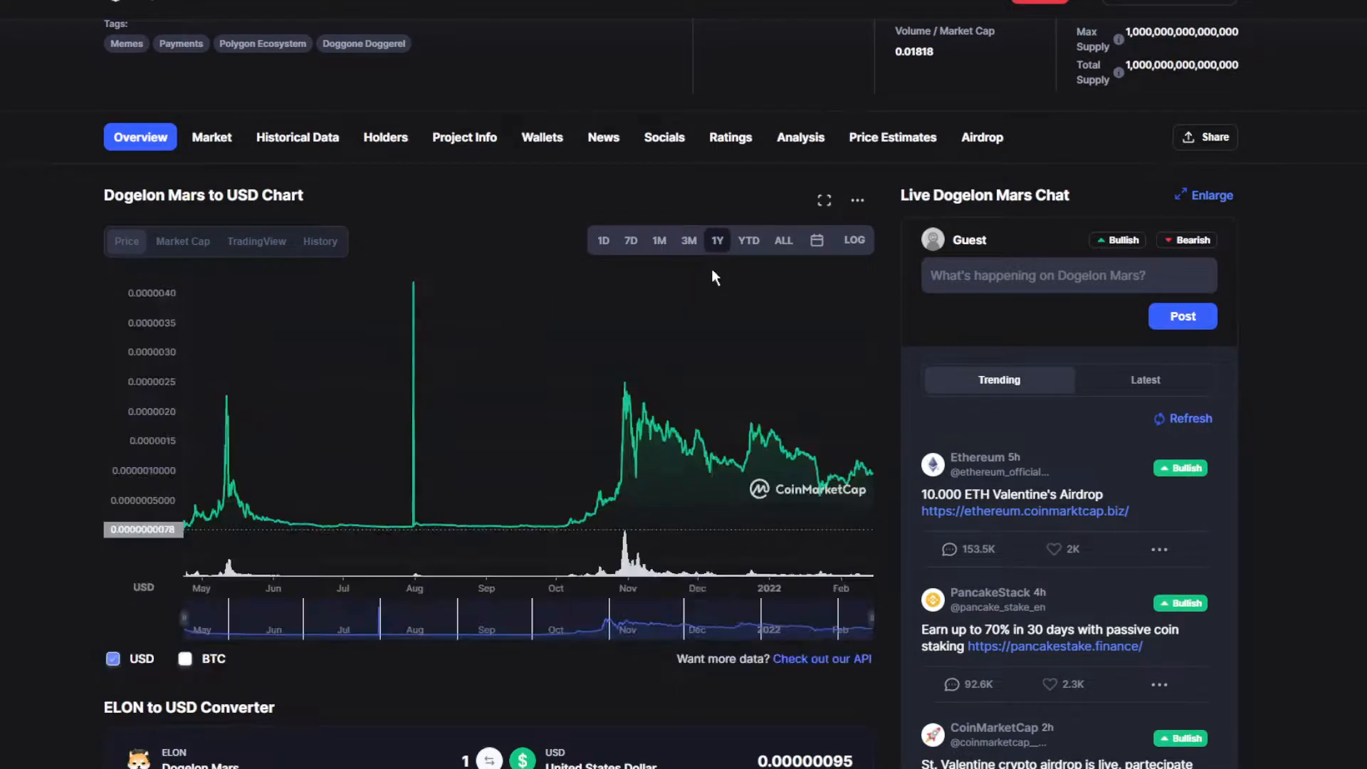
mouse_move(634, 366)
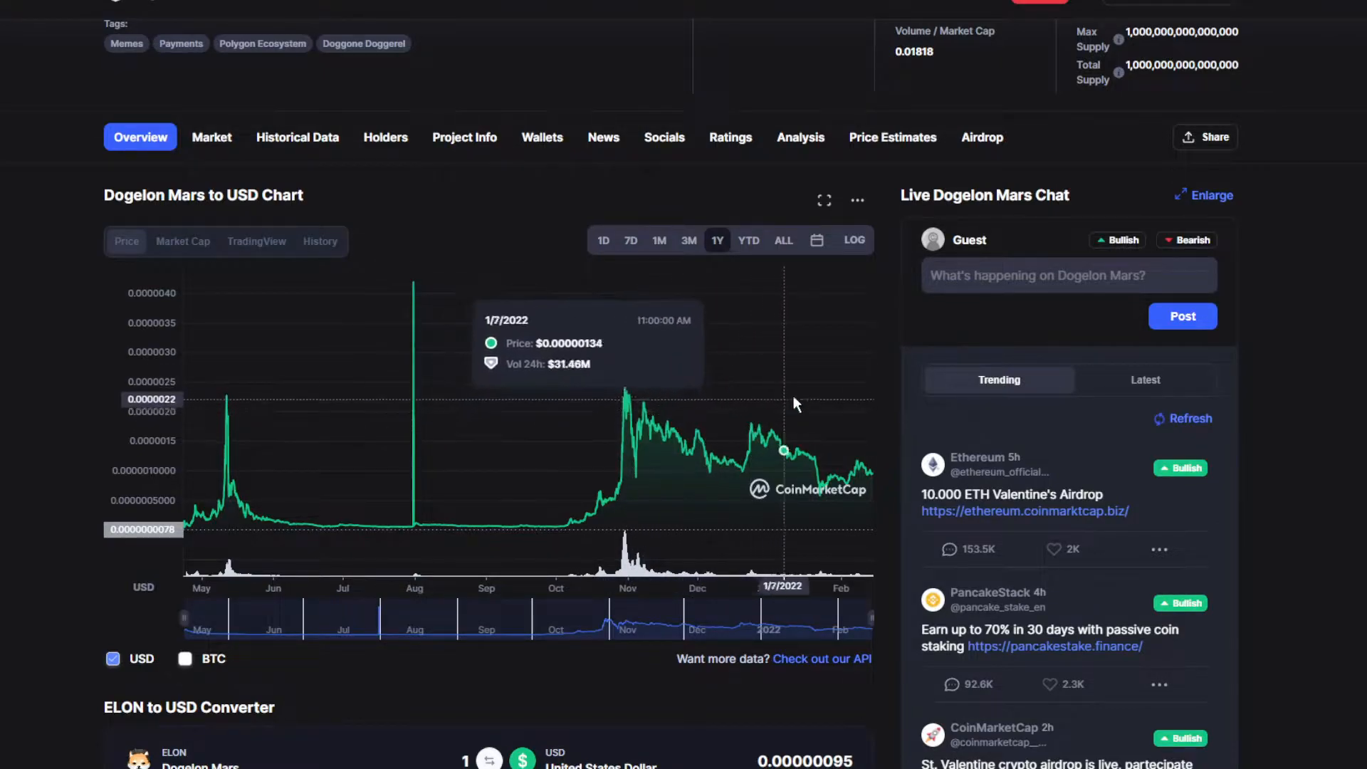
mouse_move(245, 411)
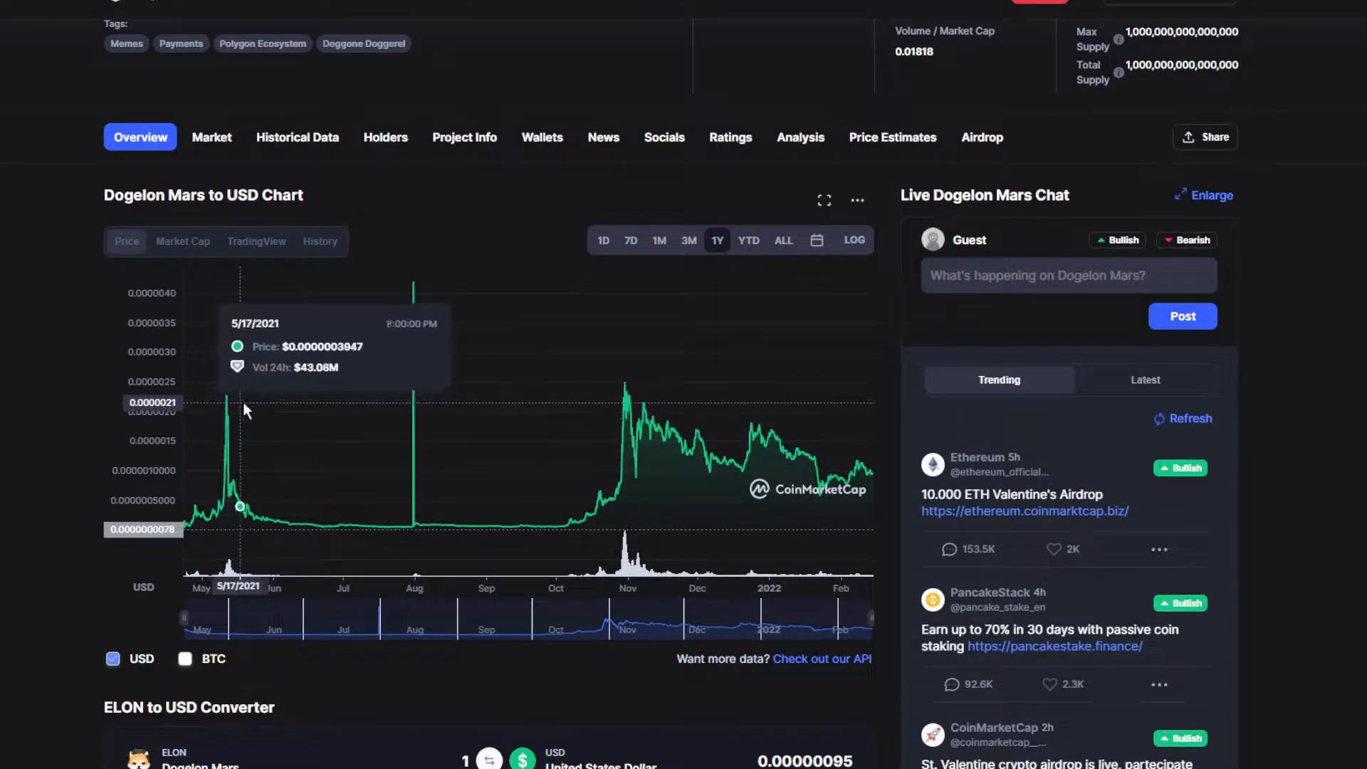
mouse_move(582, 337)
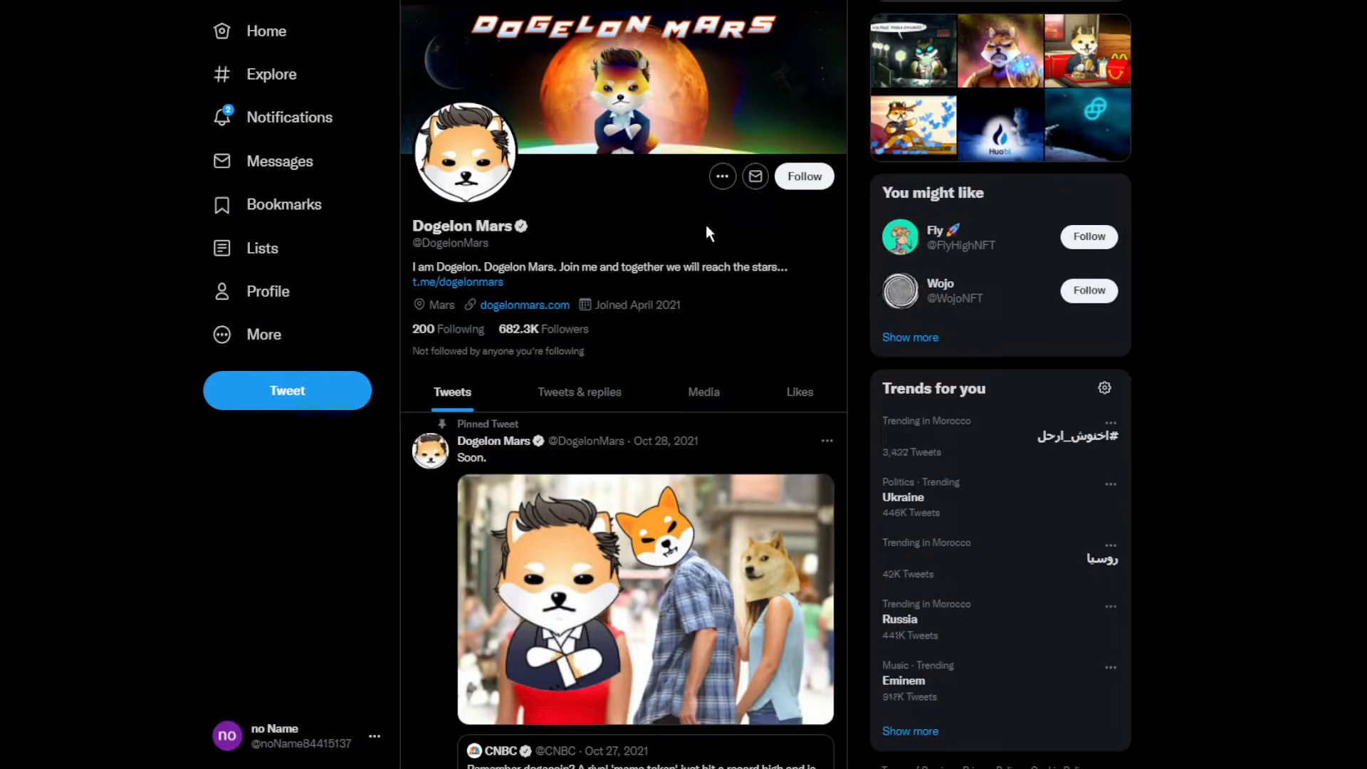
- Scroll down the Dogelon Mars profile to the 'Wow! Amazing work' Johnny Dang tweet
scroll("down", 3)
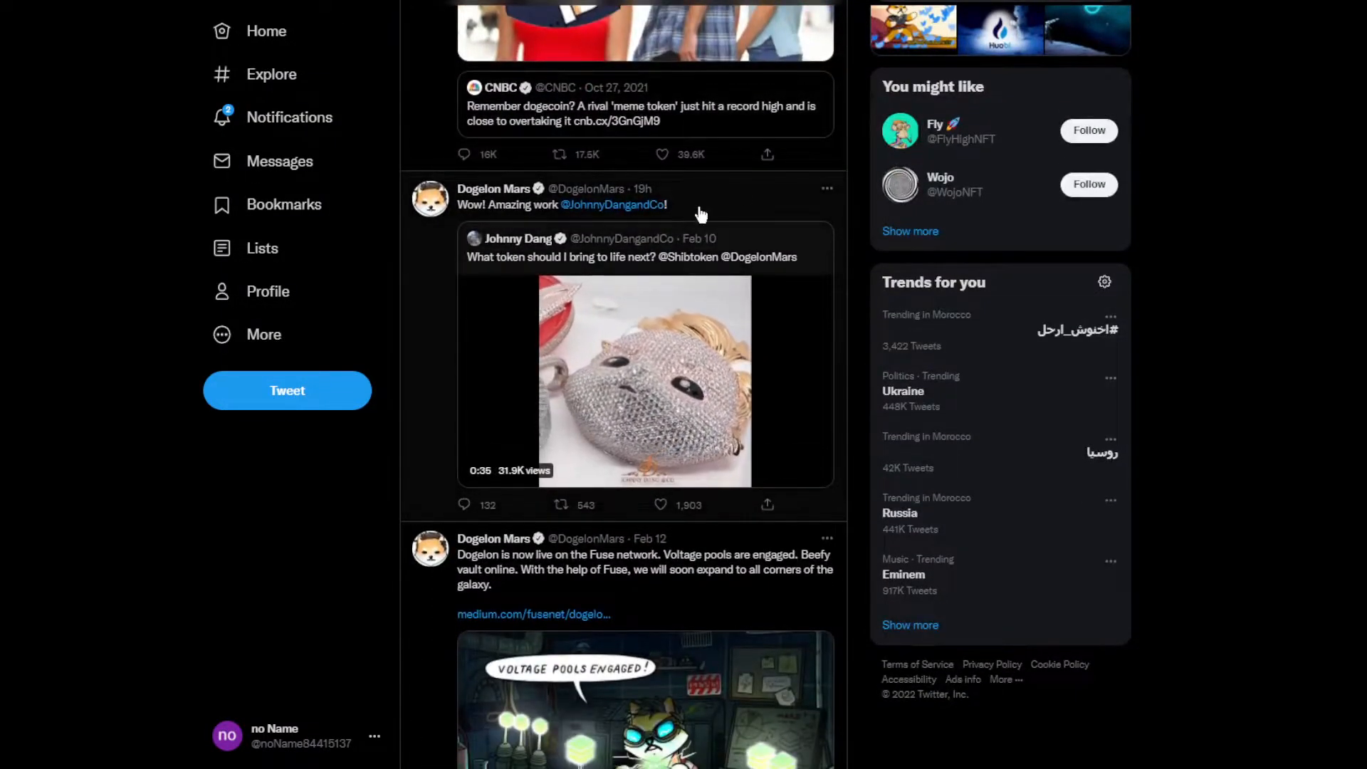
scroll("down", 3)
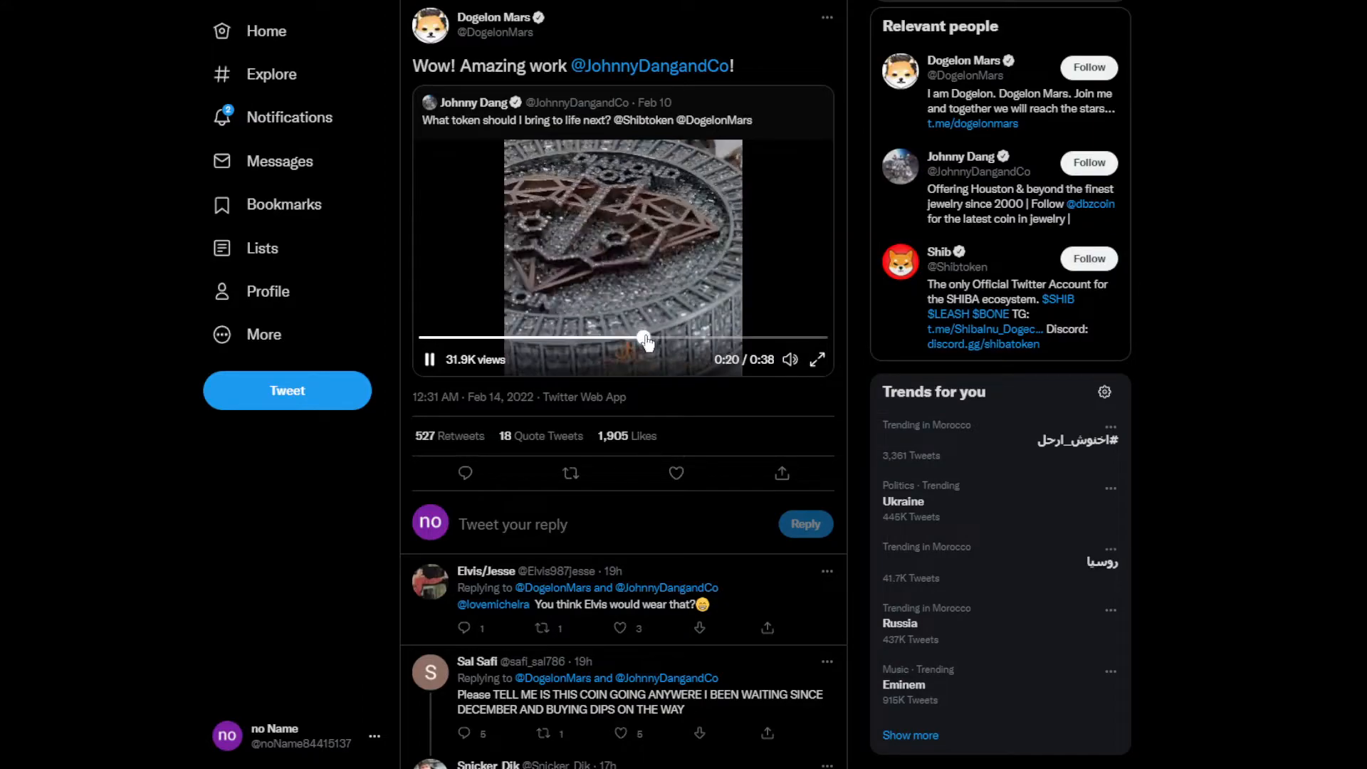
- Seek ahead in the jewelled mask video and return to the profile timeline
left_click_drag(645, 339, 773, 338)
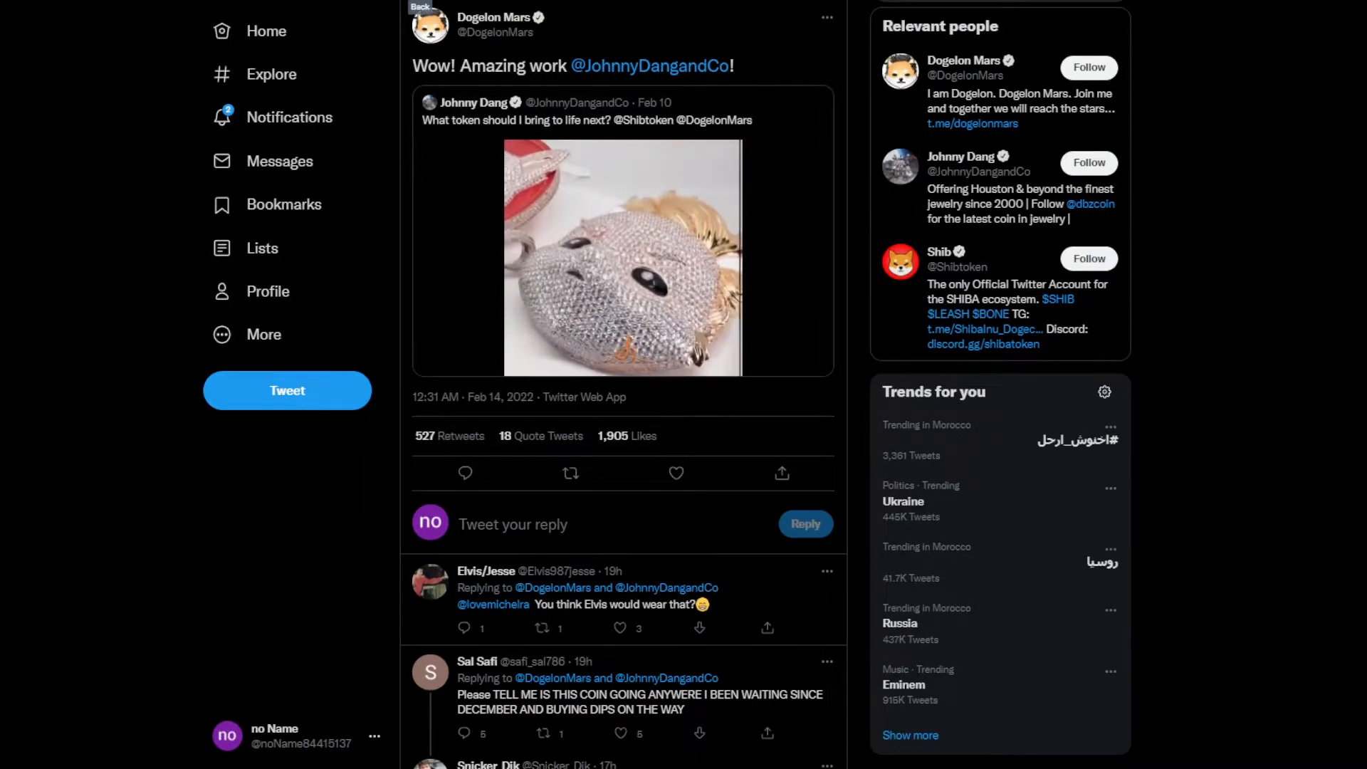
scroll("down", 3)
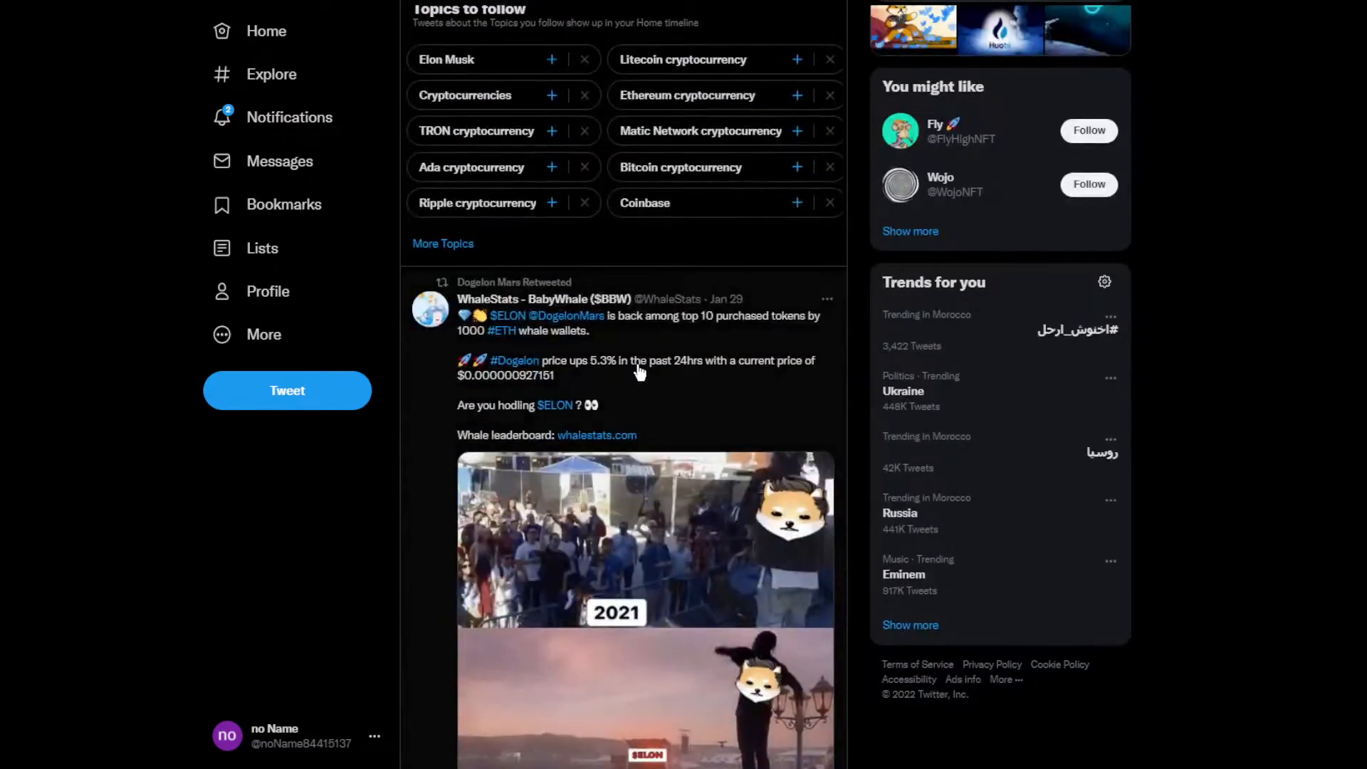
- Open the 'As NFTs increase in popularity' tweet
left_click(641, 367)
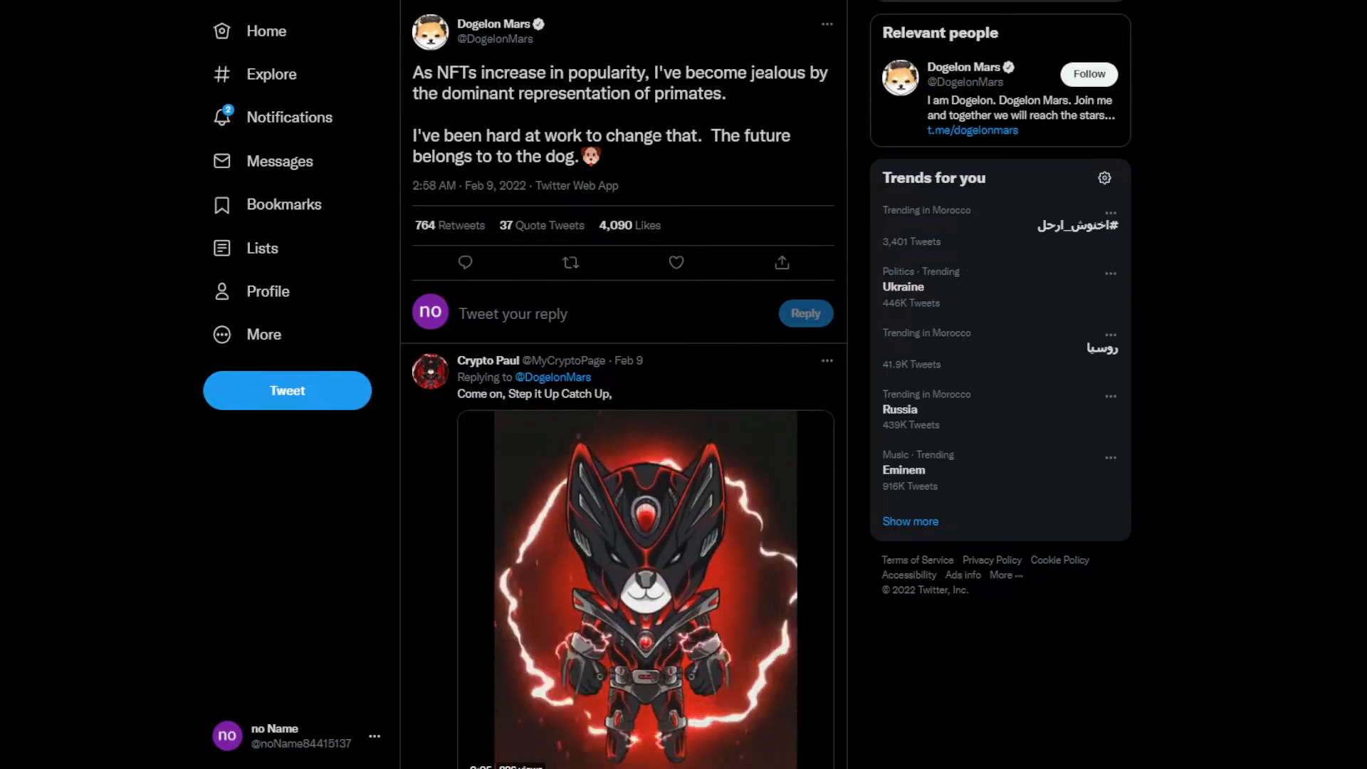
- Scroll through the replies to the NFT tweet
scroll("down", 3)
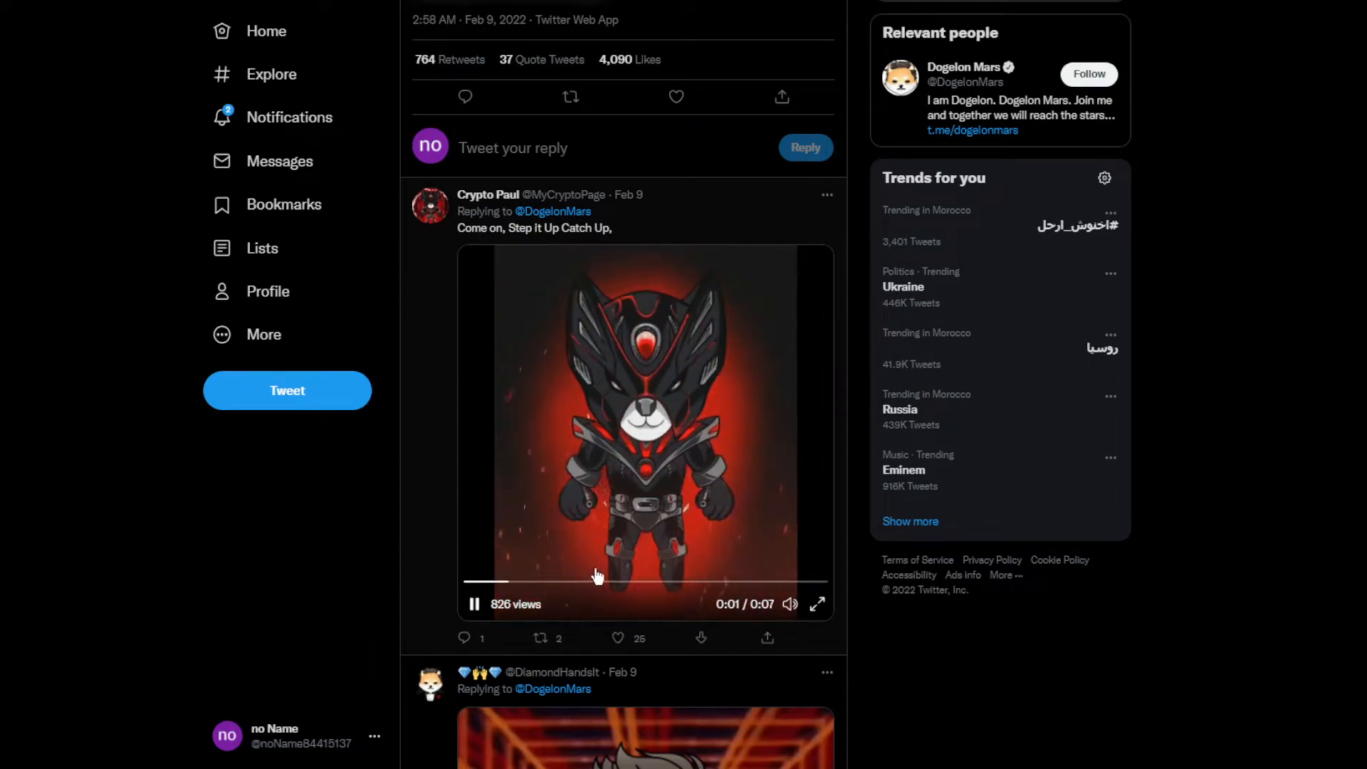
scroll("down", 3)
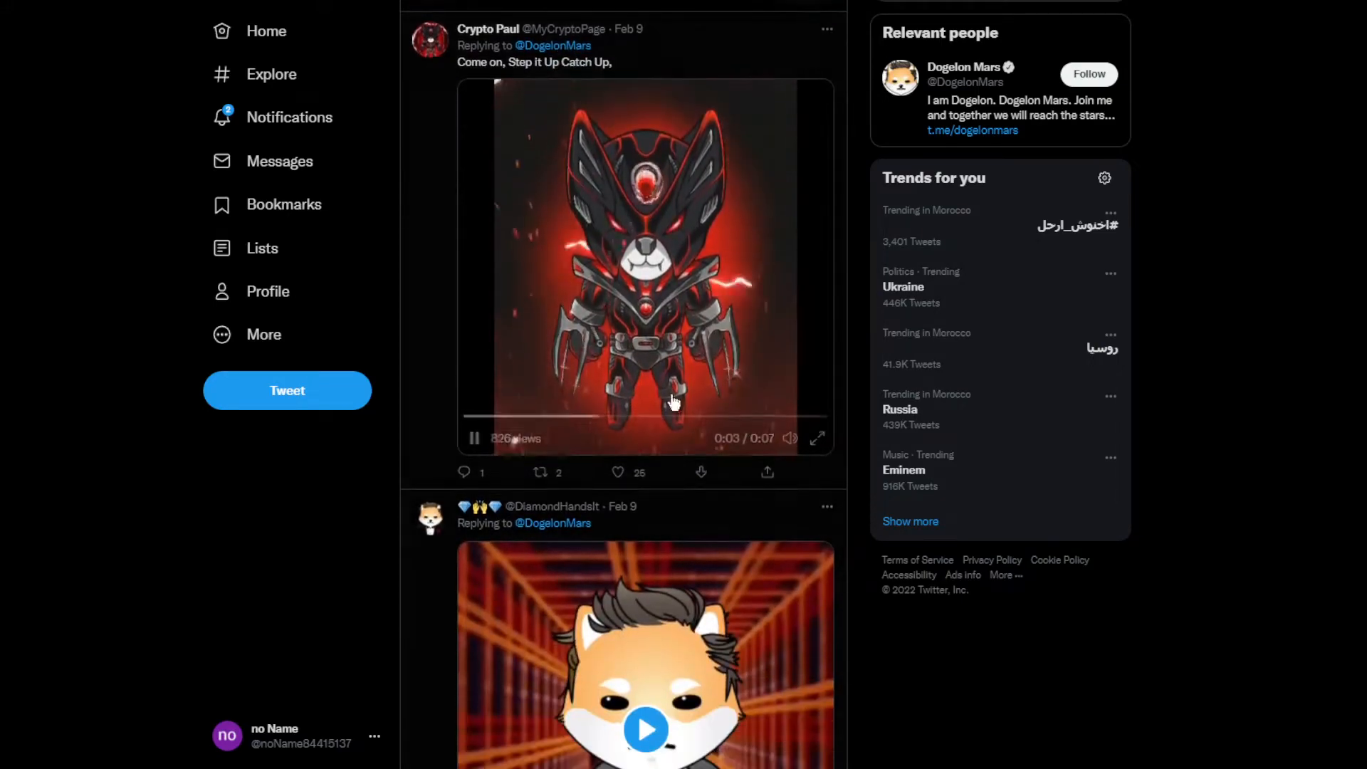
scroll("down", 3)
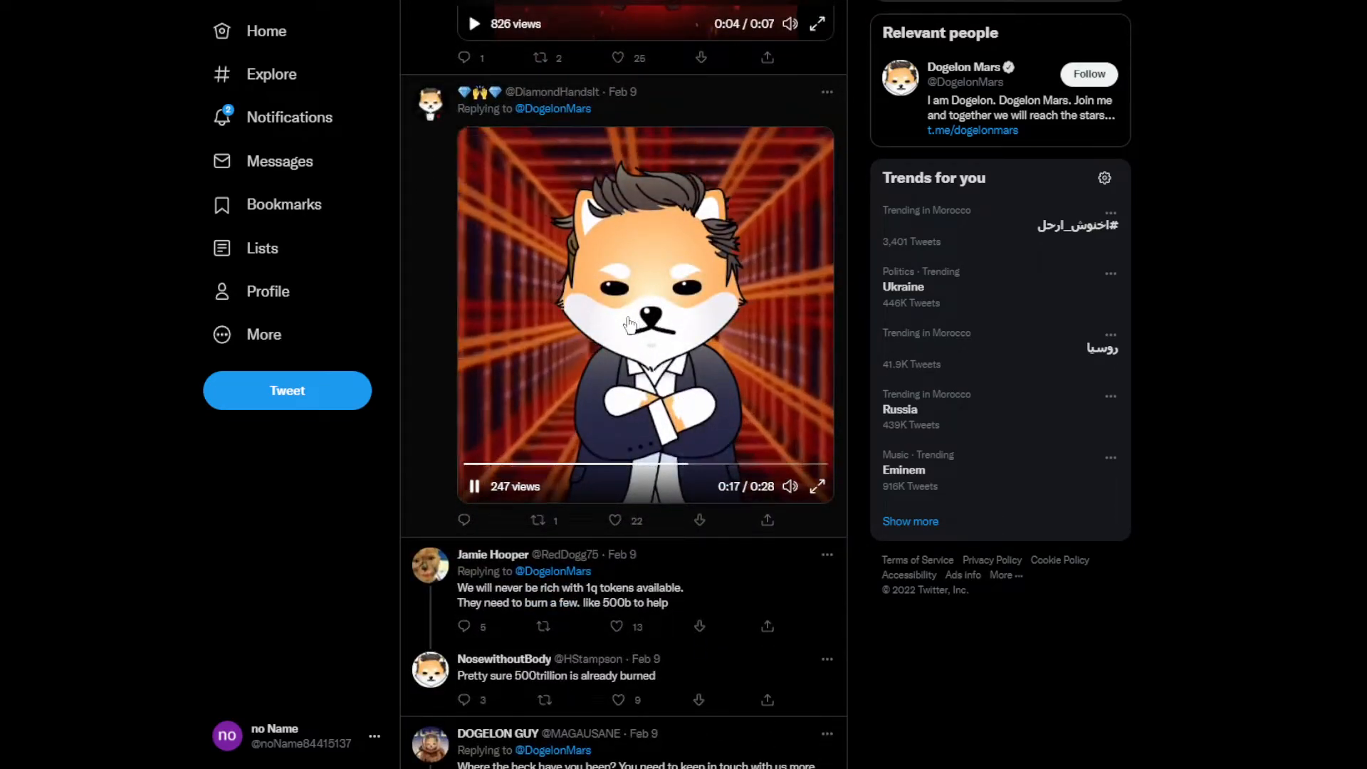
scroll("down", 3)
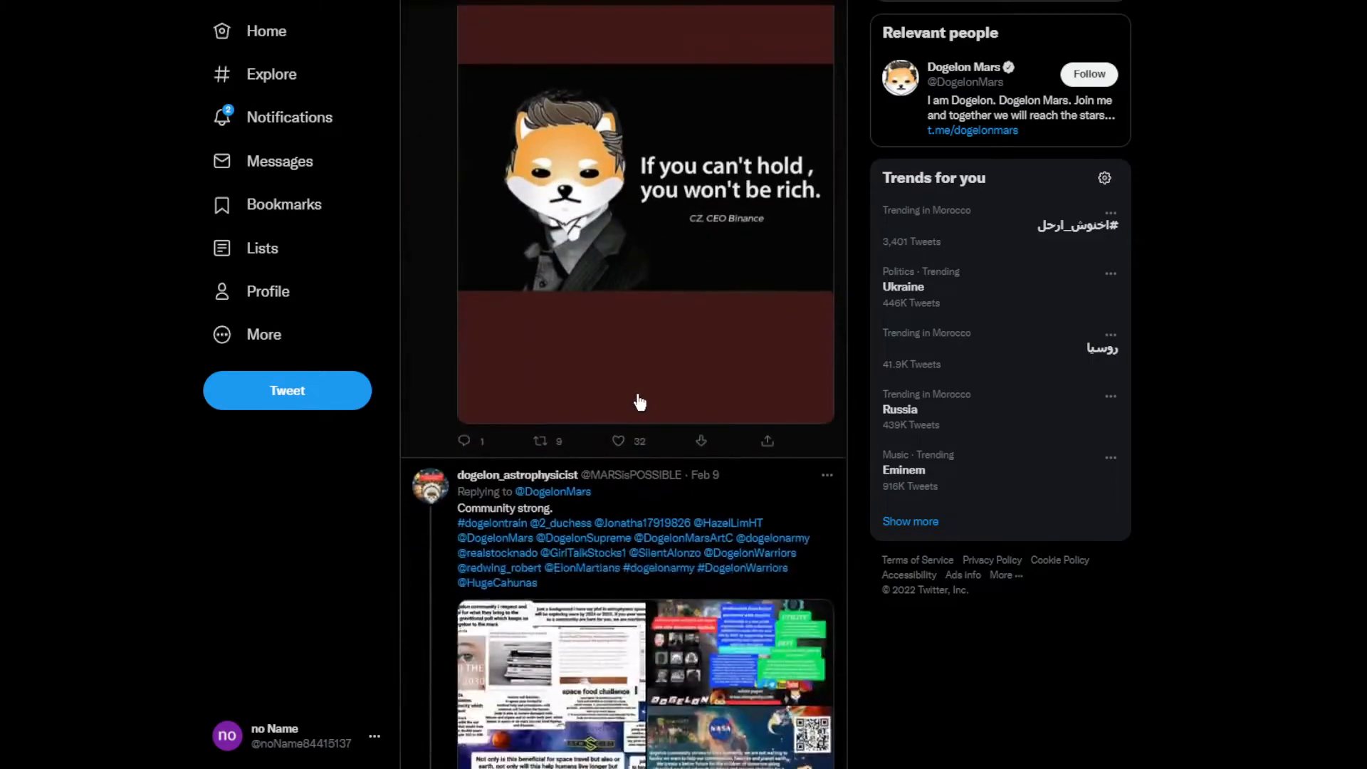
scroll("down", 3)
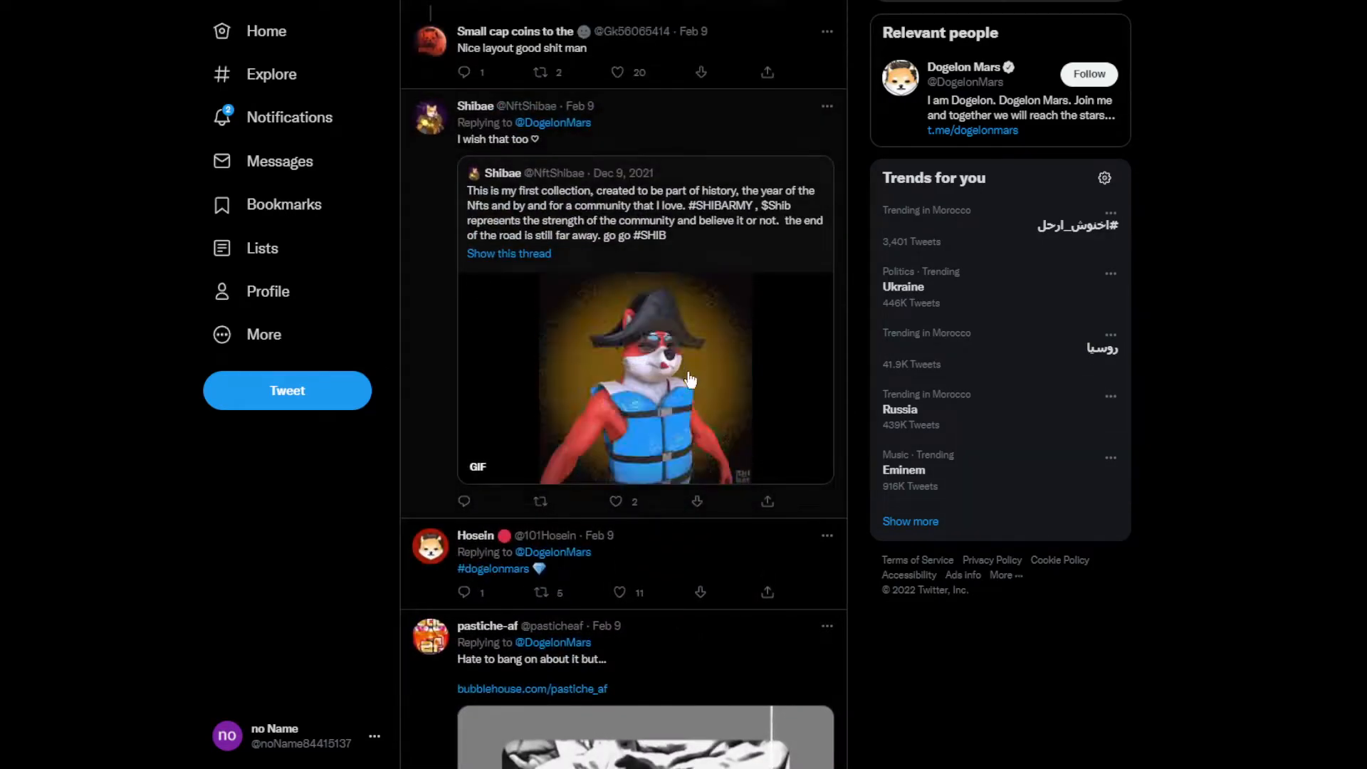
scroll("down", 3)
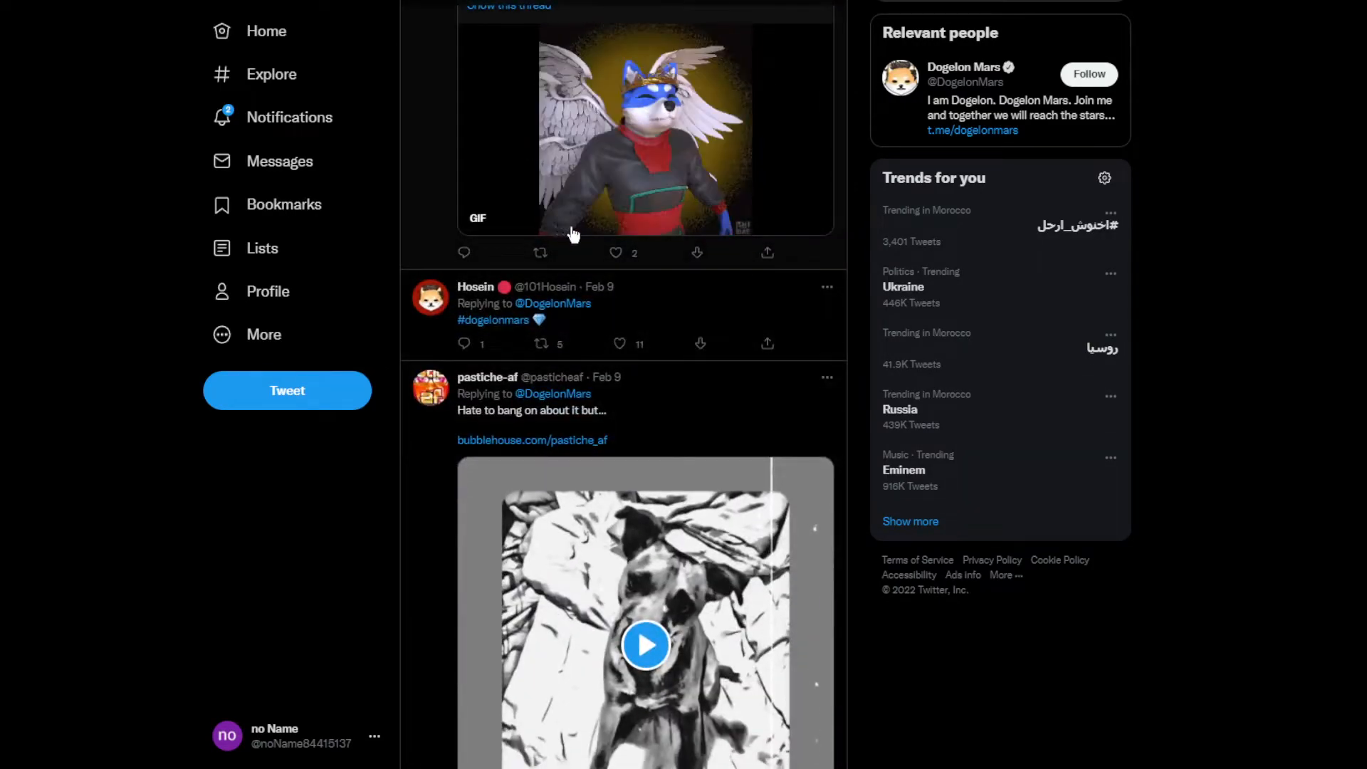
- Play the black-and-white dog video reply and keep scrolling the replies
left_click(645, 645)
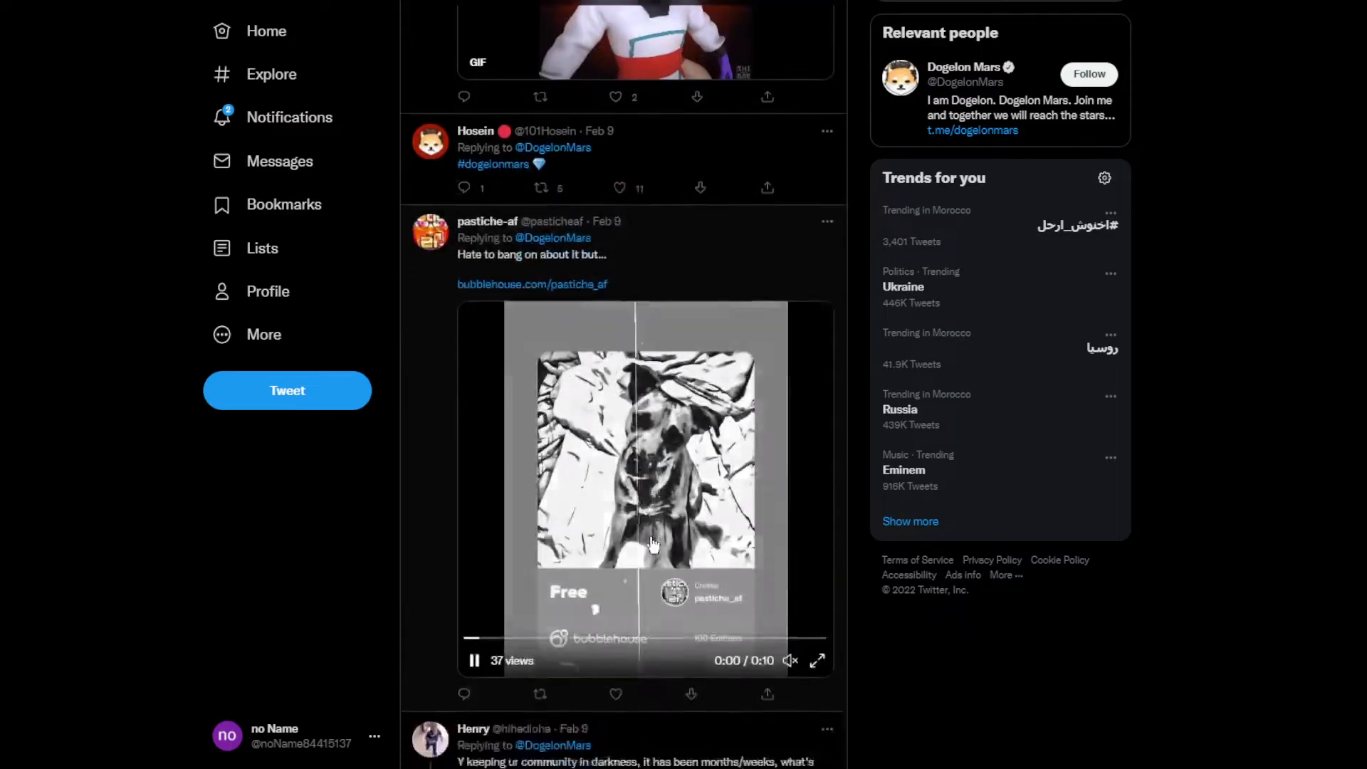
scroll("down", 3)
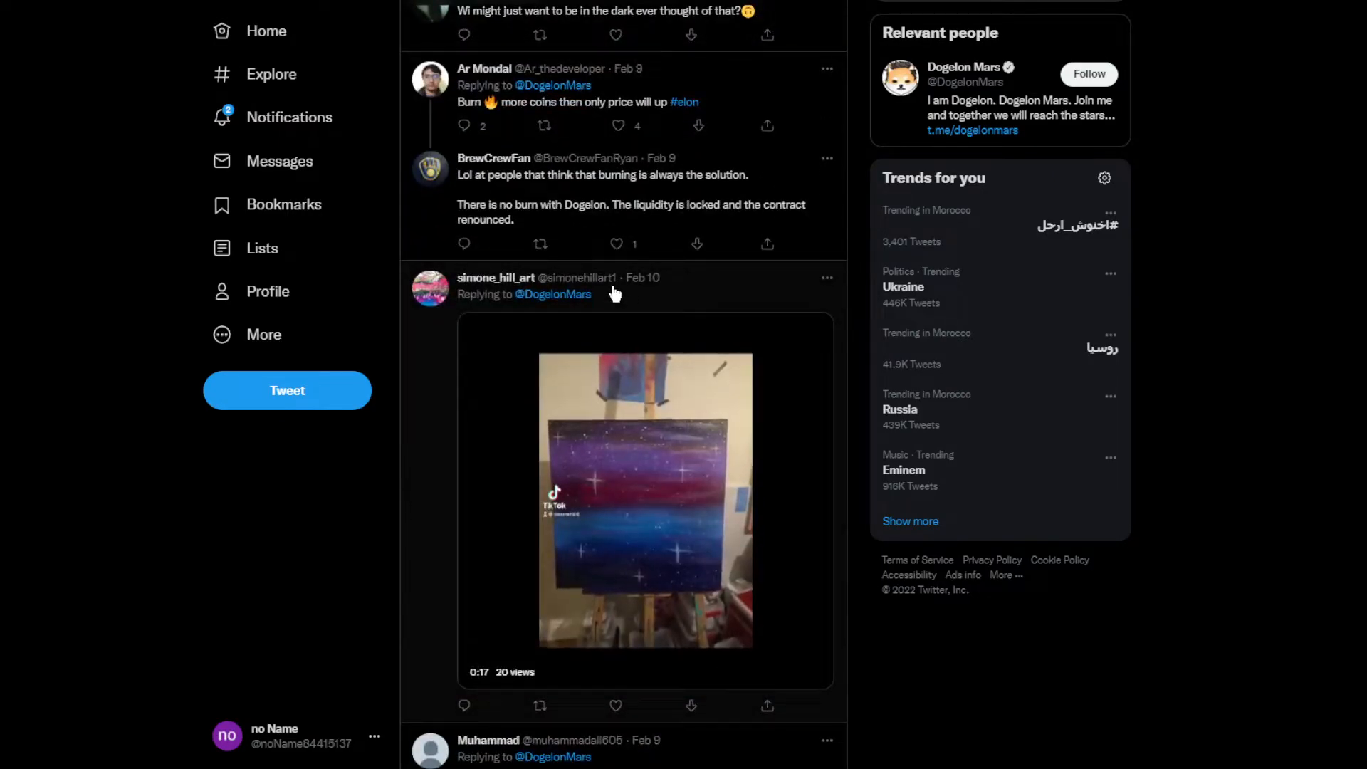
scroll("down", 3)
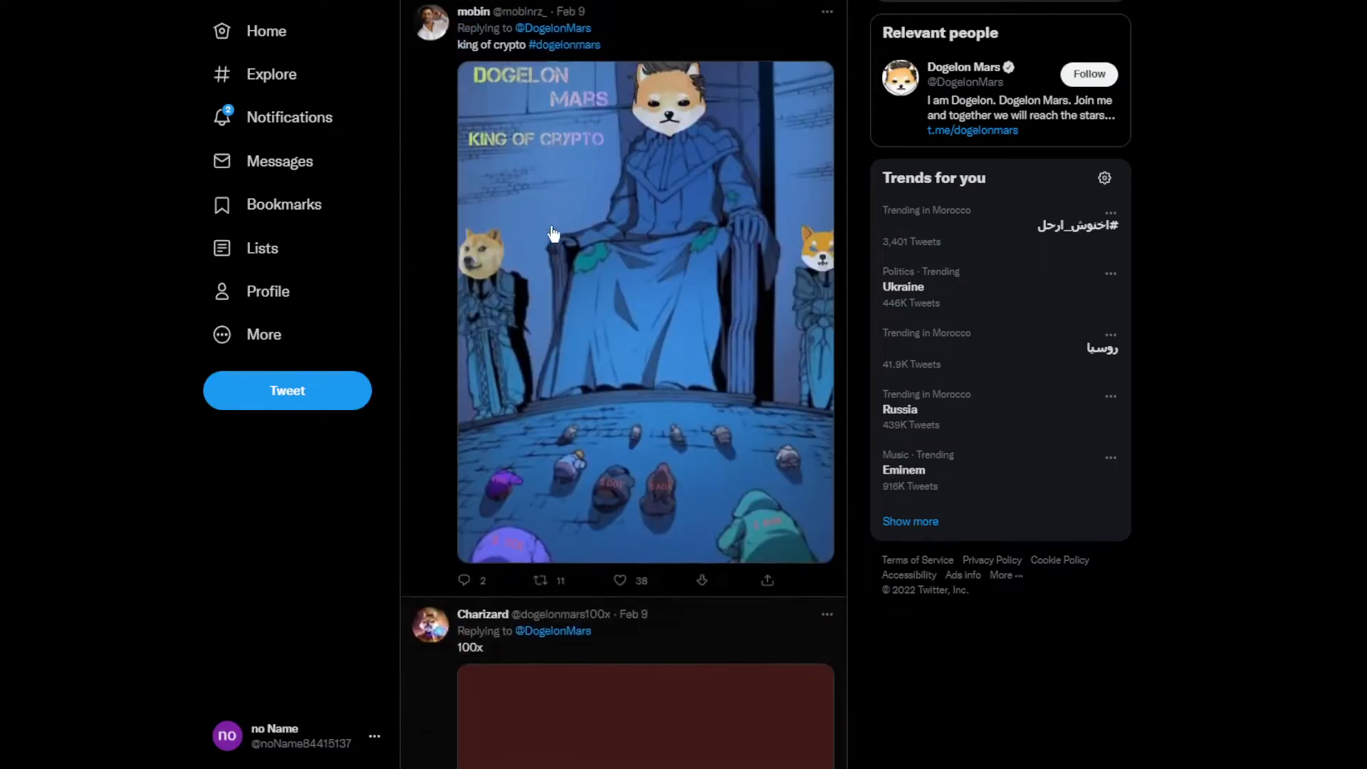
scroll("down", 3)
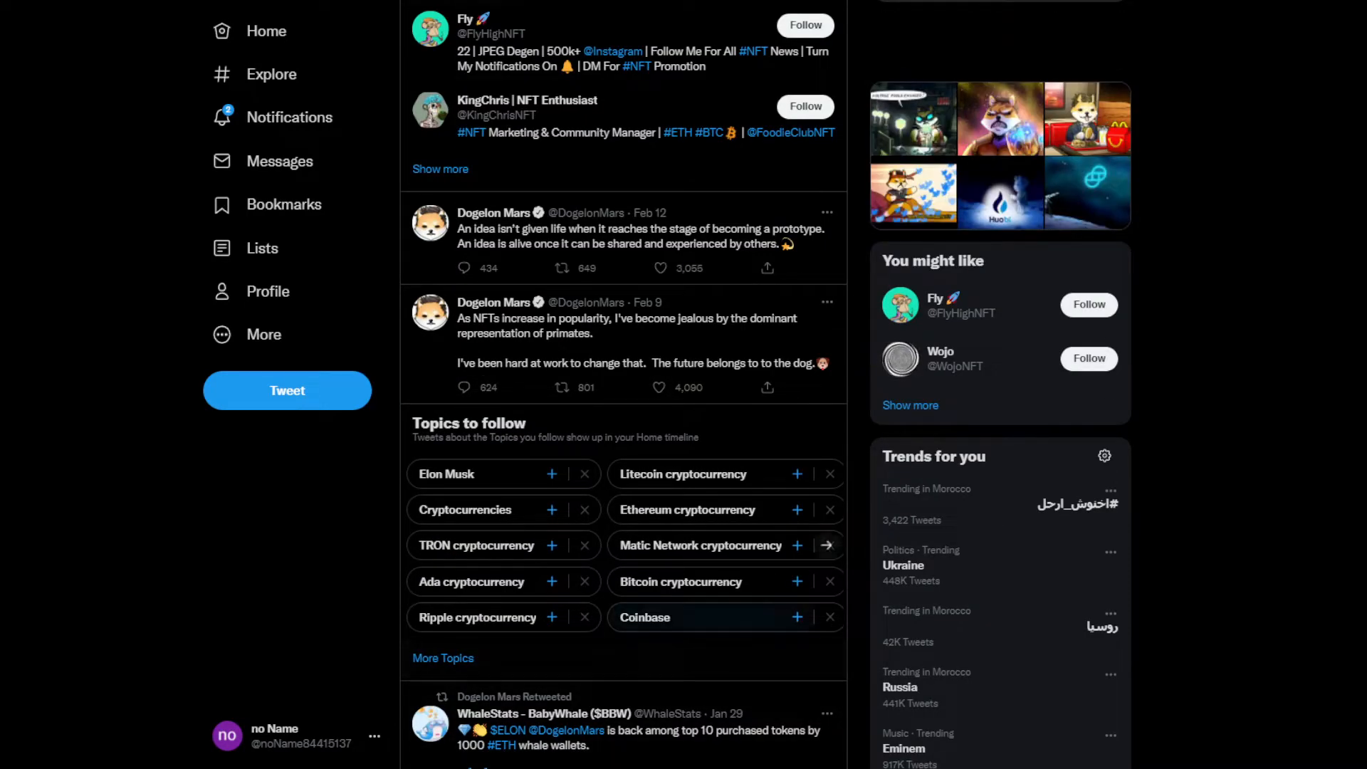
scroll("down", 3)
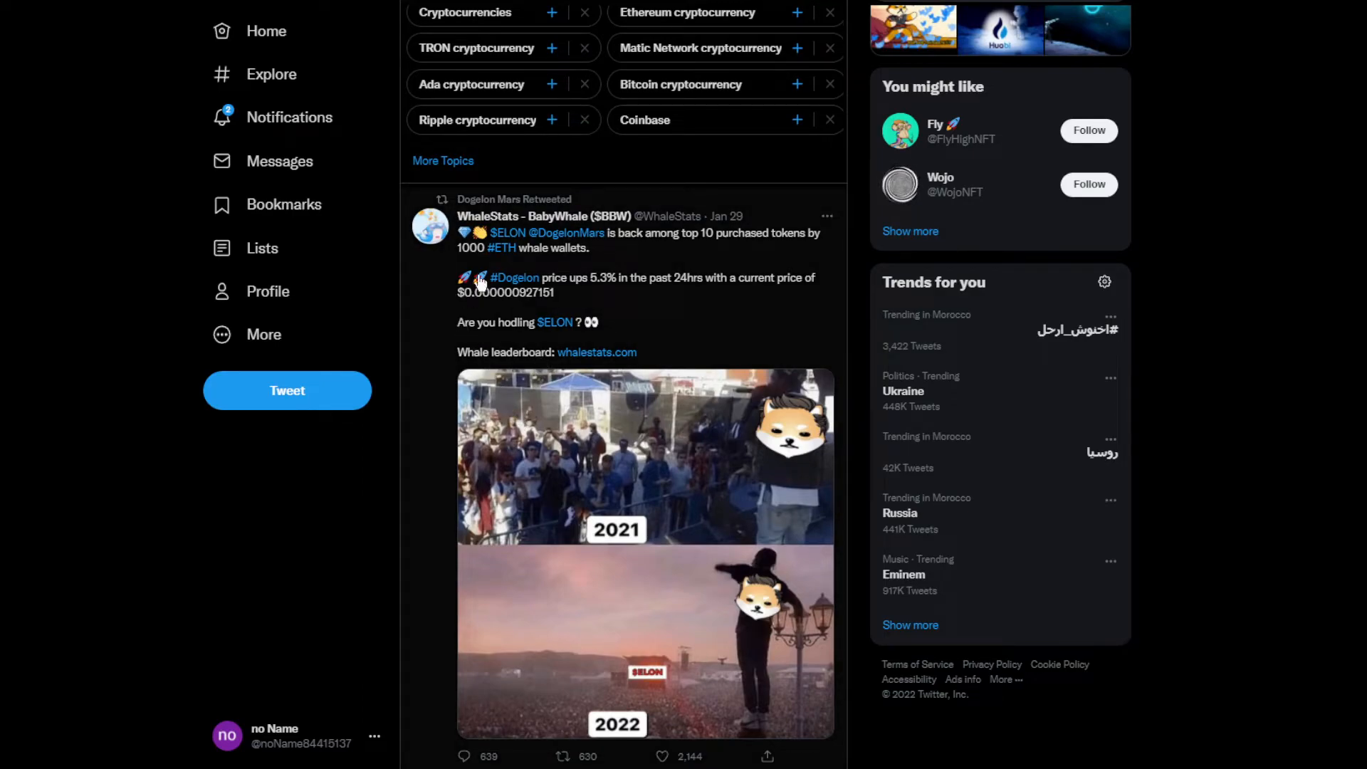
scroll("down", 3)
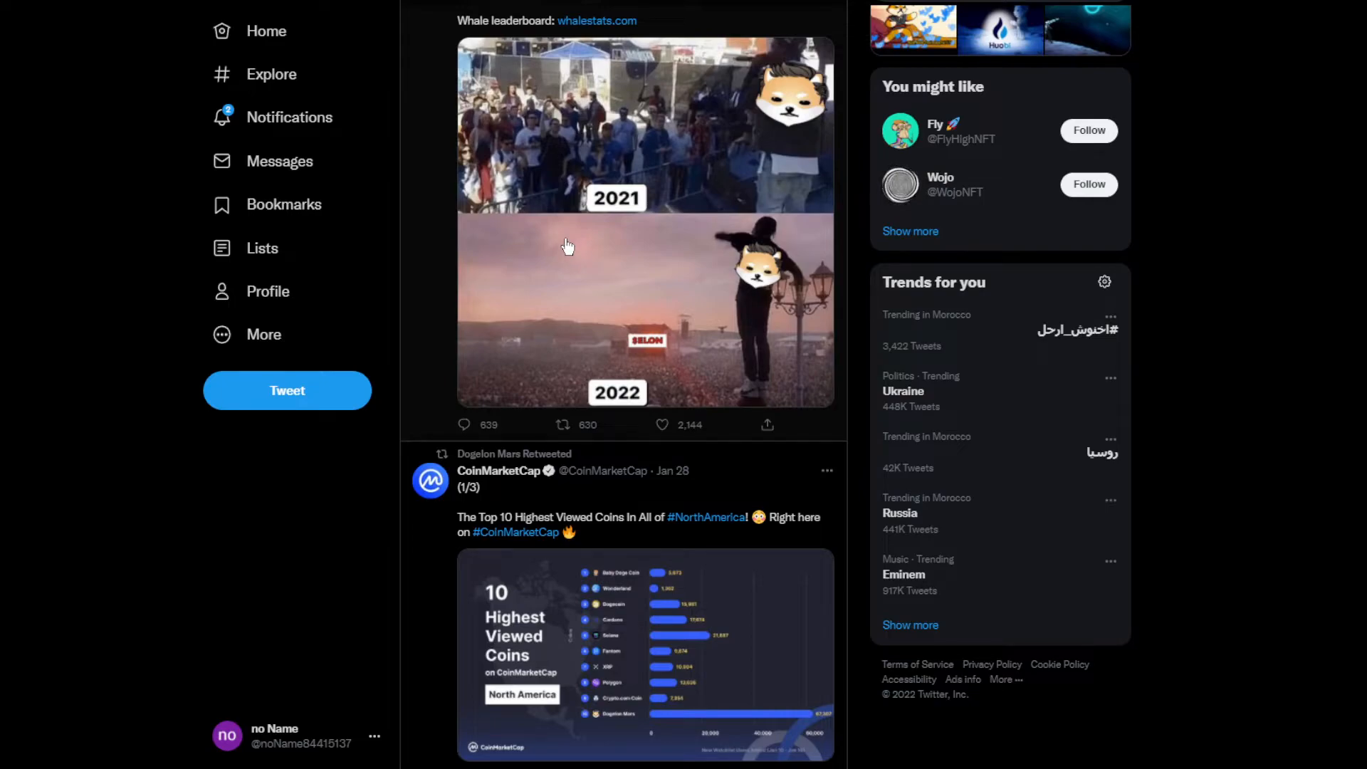
mouse_move(571, 358)
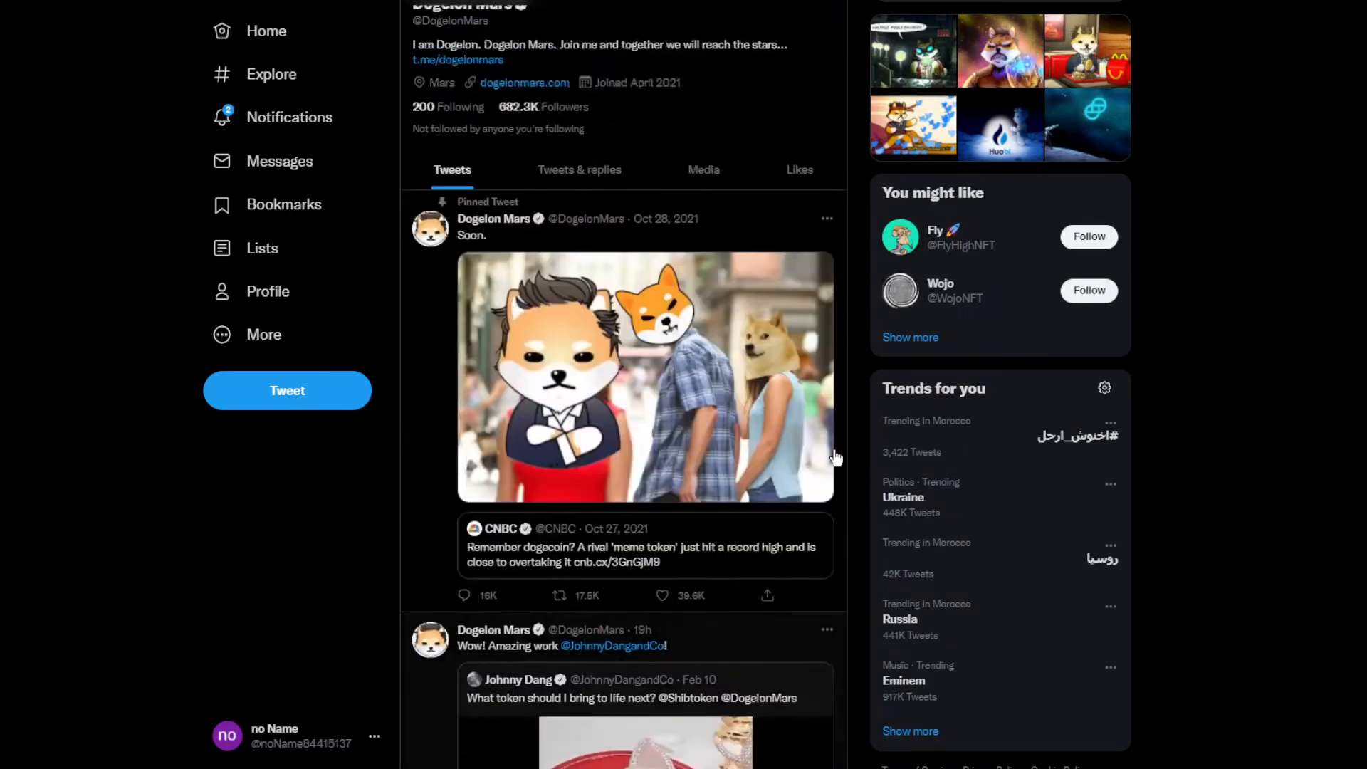
scroll("down", 3)
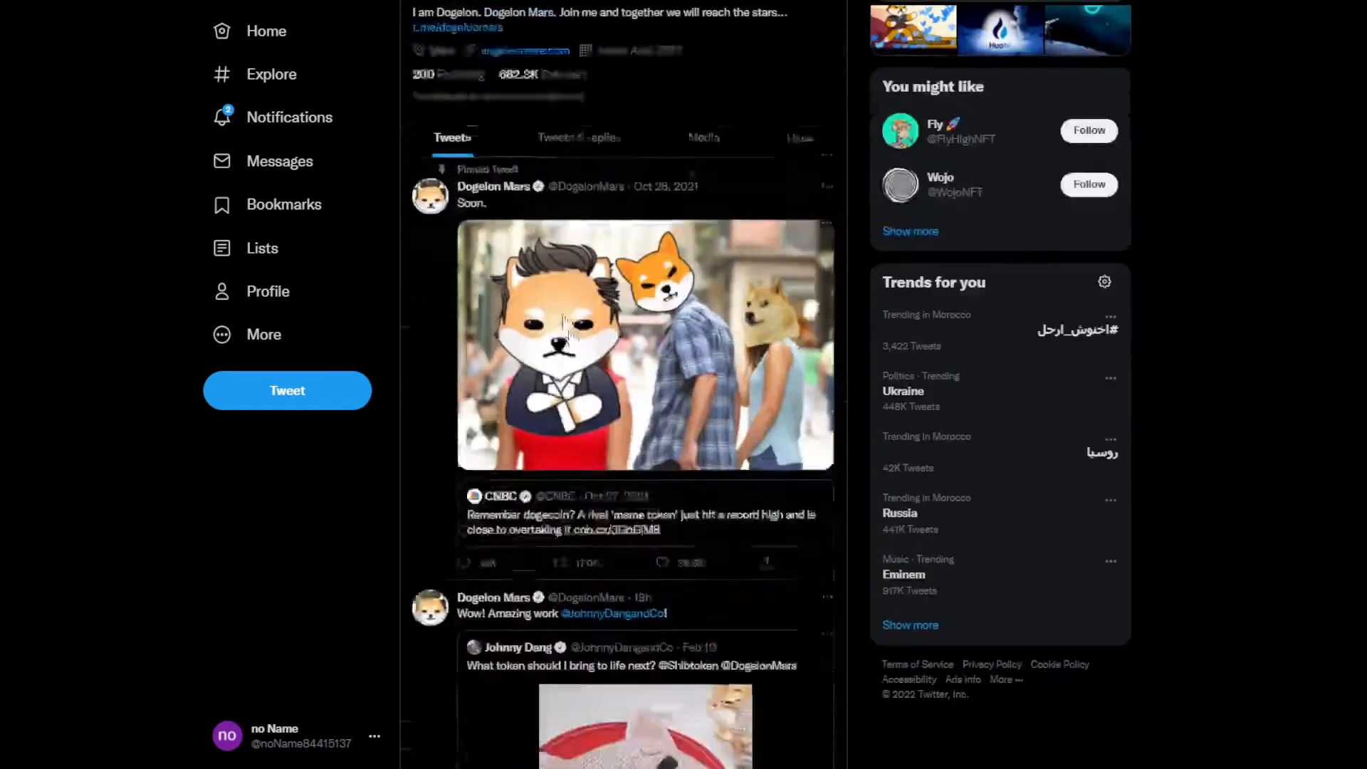
scroll("down", 3)
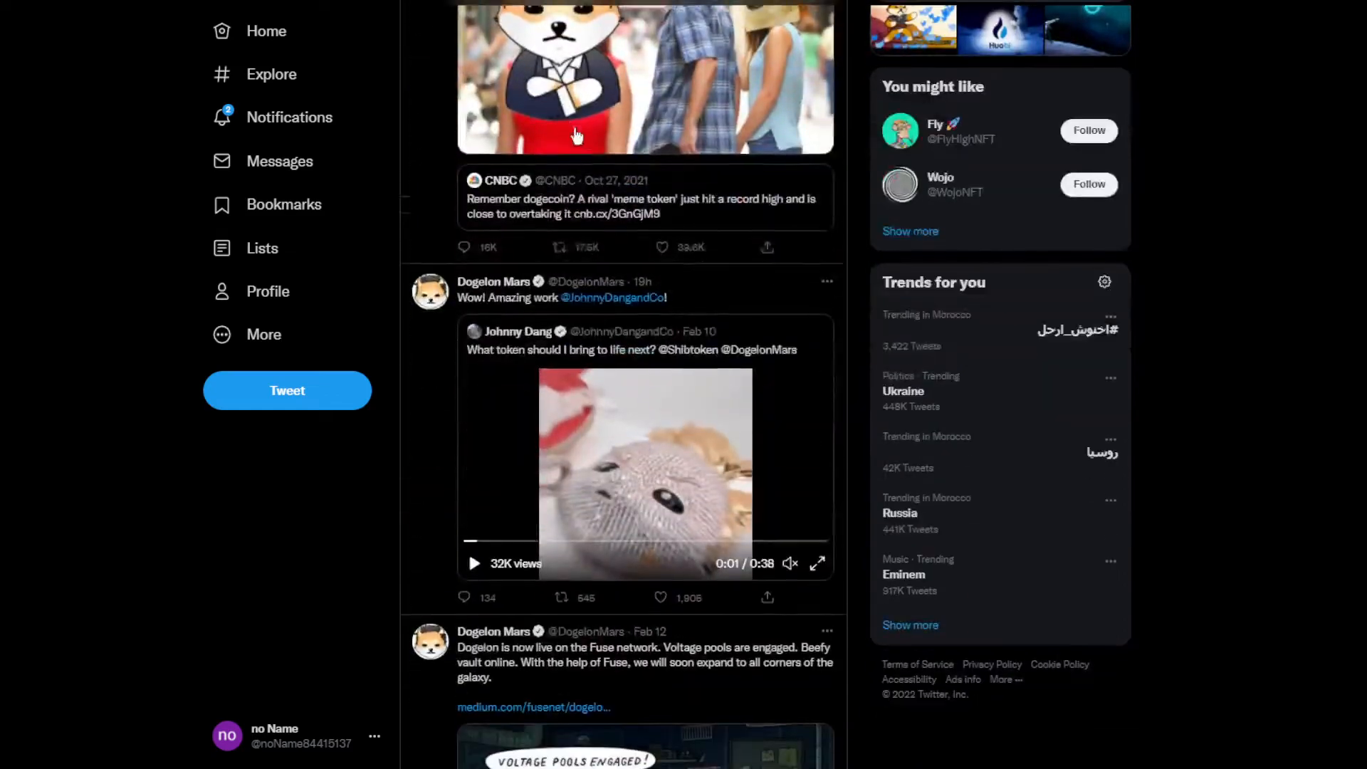
scroll("down", 3)
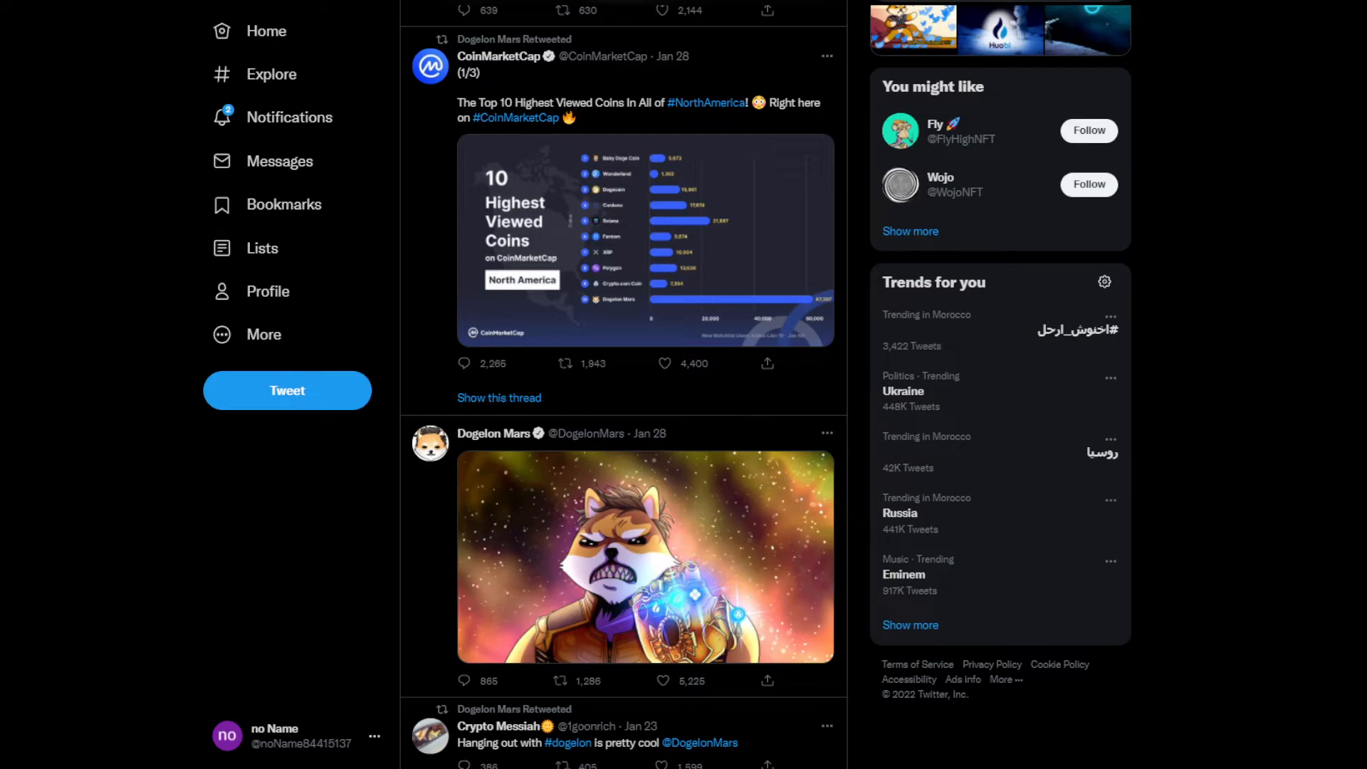
left_click(610, 239)
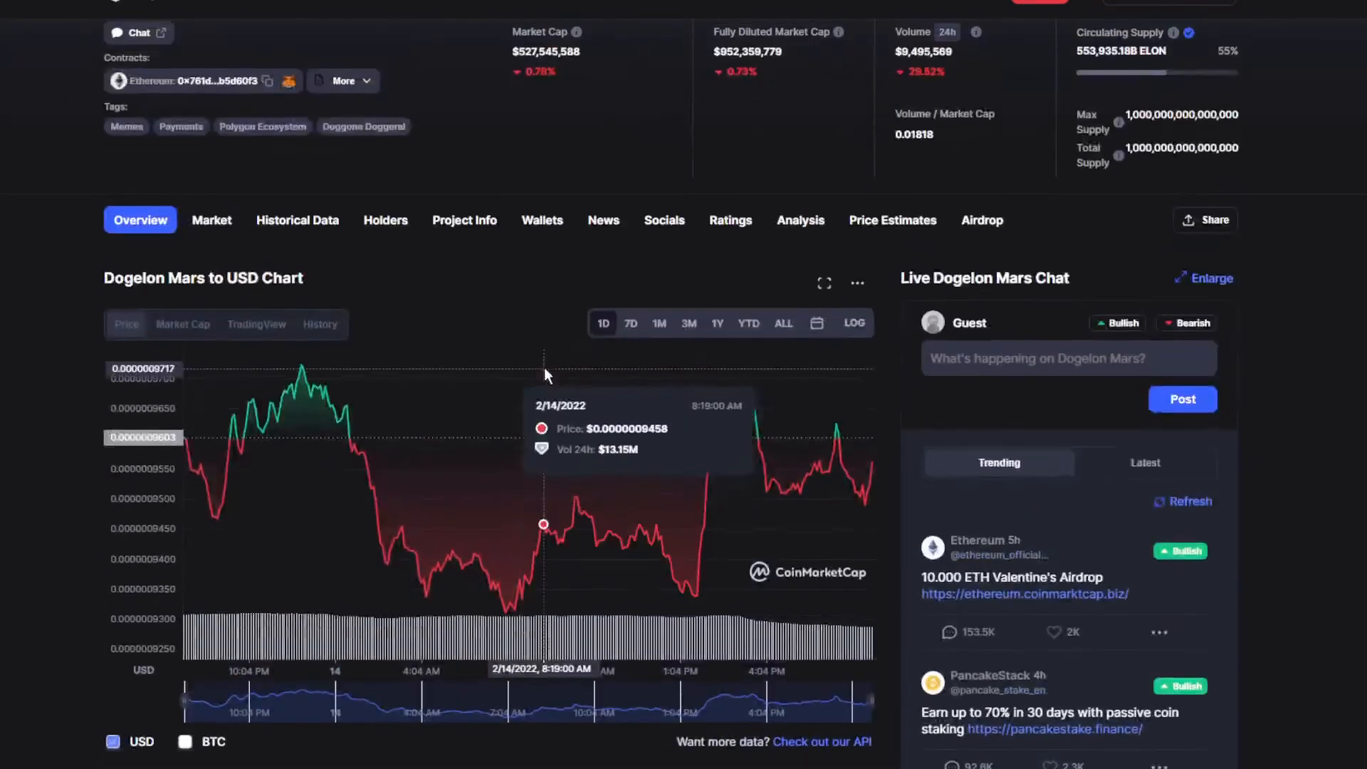
mouse_move(512, 334)
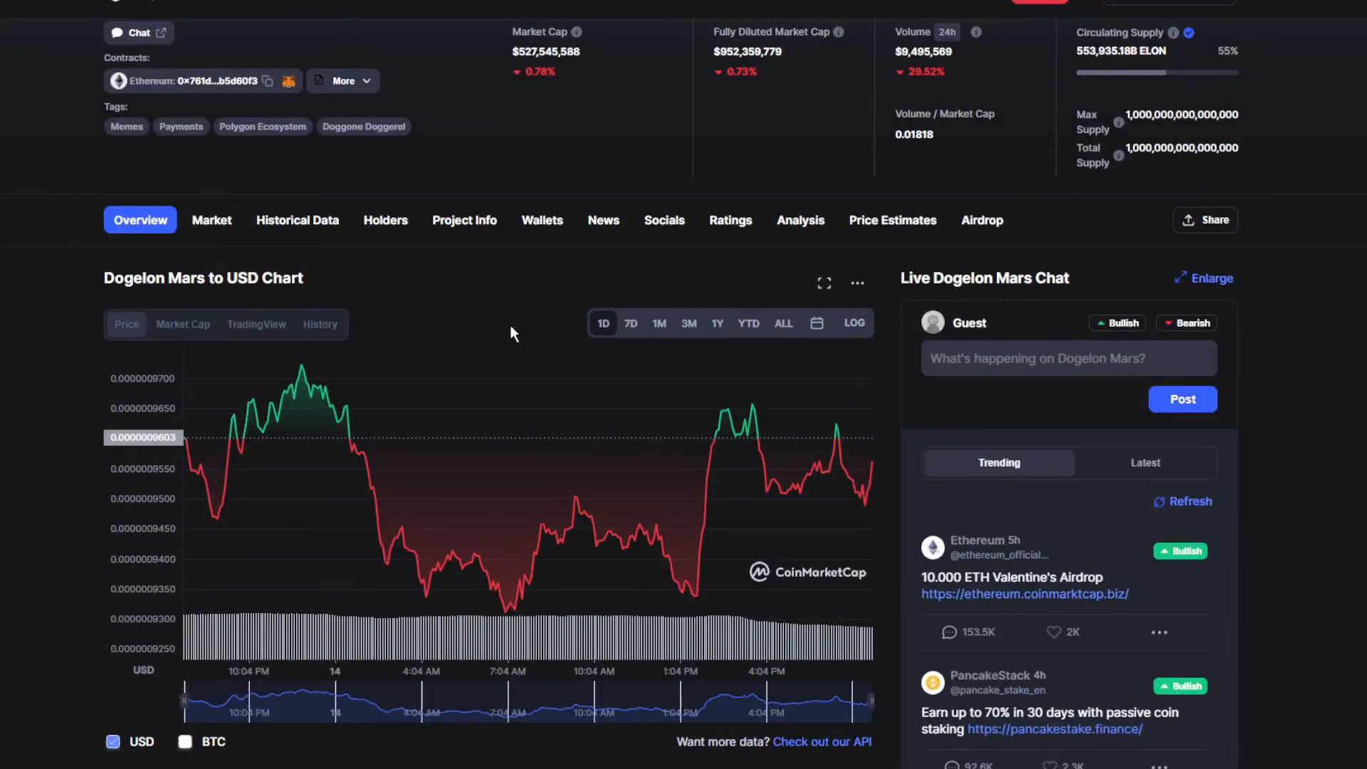